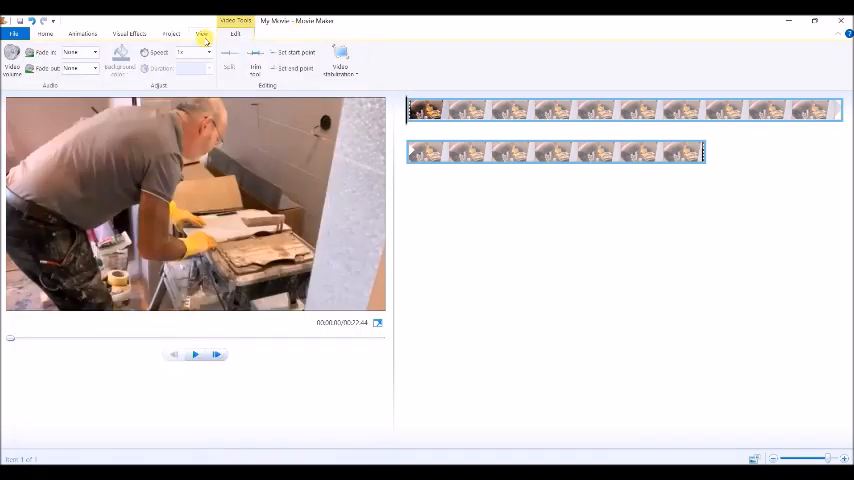
Step: Use the Edit tab tools so the tiling footage spans four storyboard rows
left_click(172, 32)
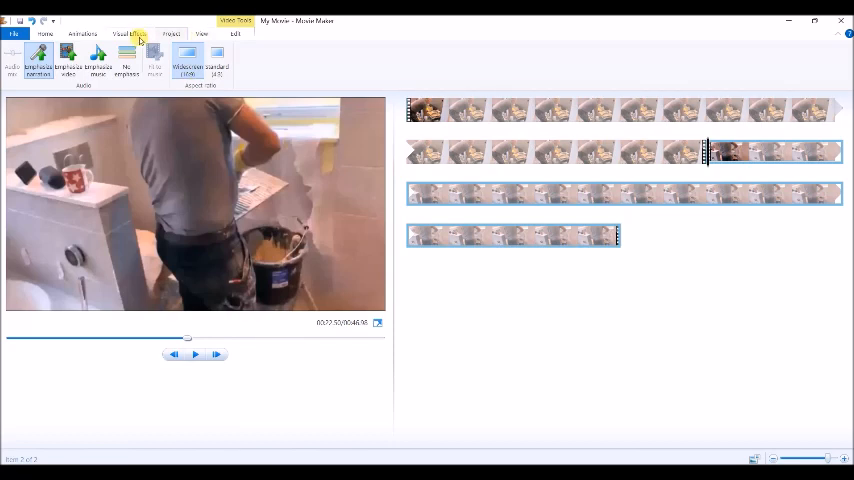
left_click(234, 34)
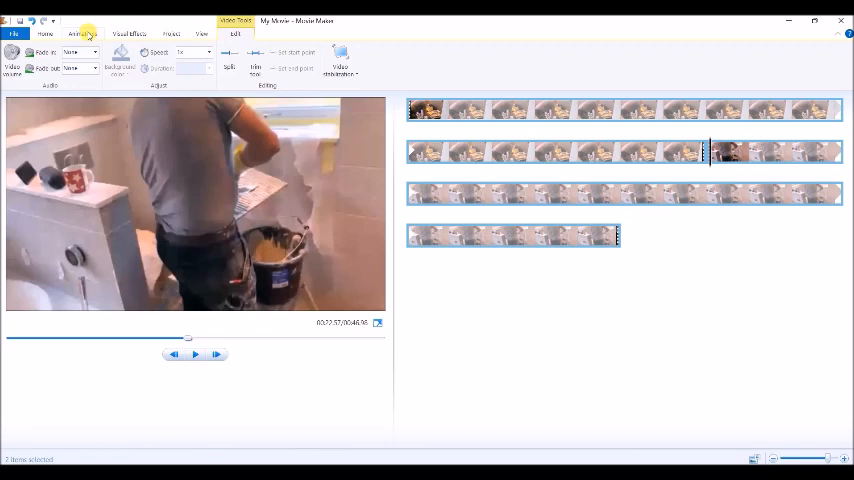
Step: Apply a vertical-strips transition to the selected tiling clip and play the preview to watch it
left_click(82, 32)
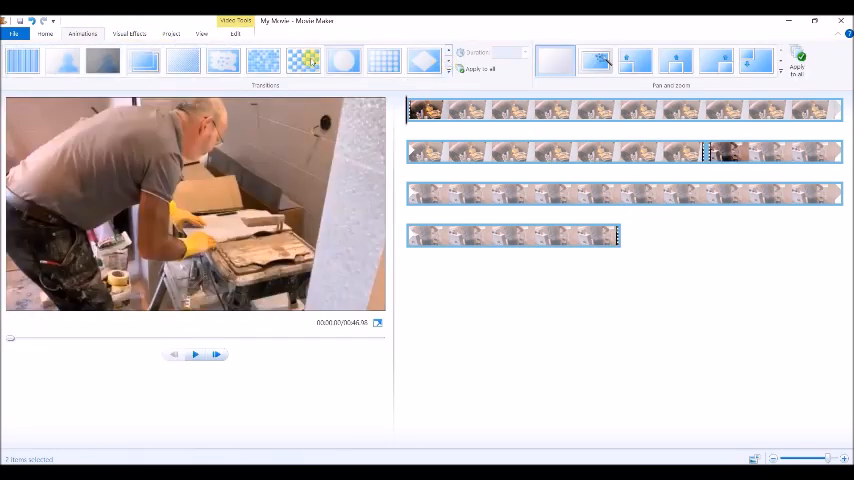
left_click(194, 354)
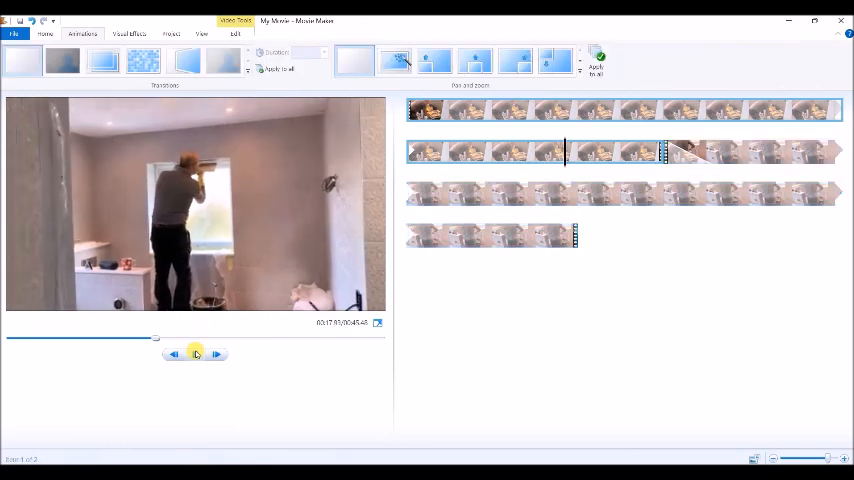
left_click(196, 354)
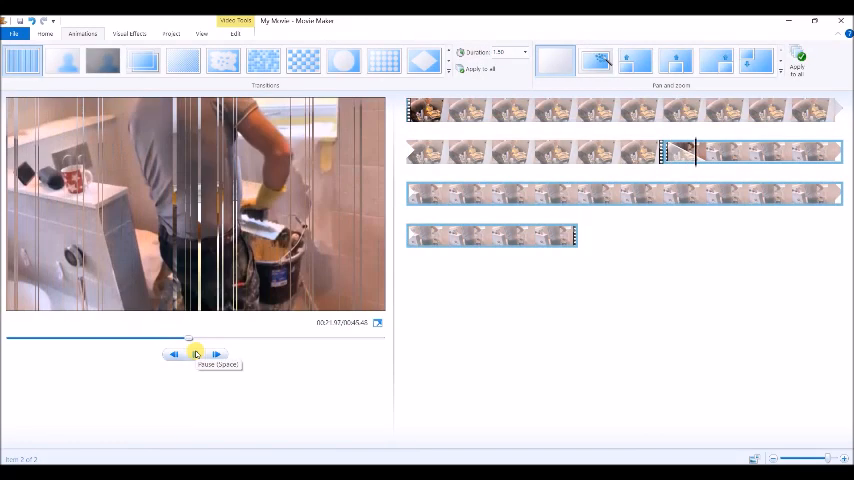
left_click(196, 354)
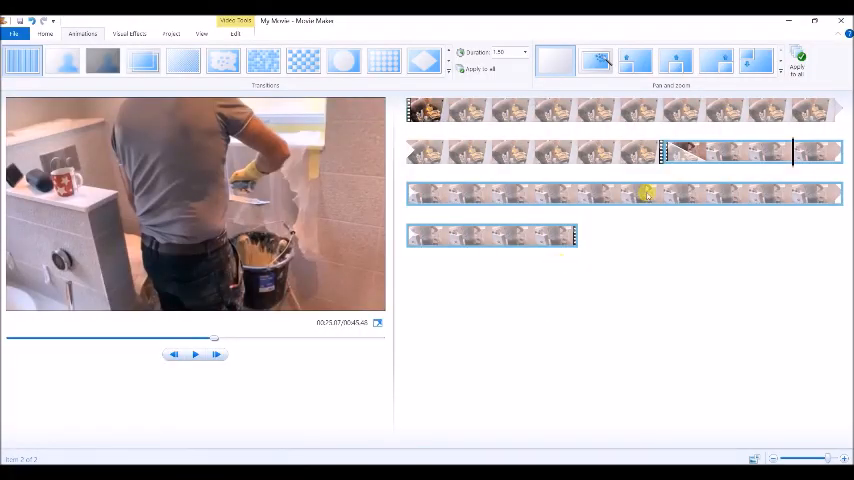
left_click(720, 152)
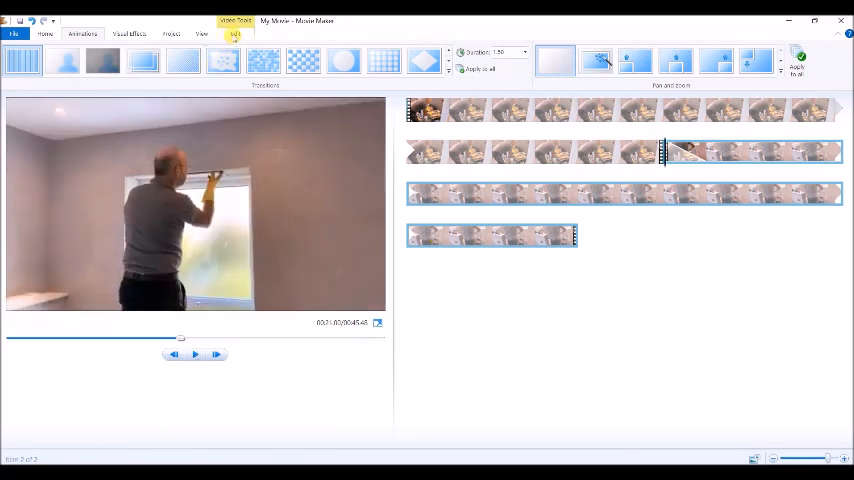
left_click(234, 32)
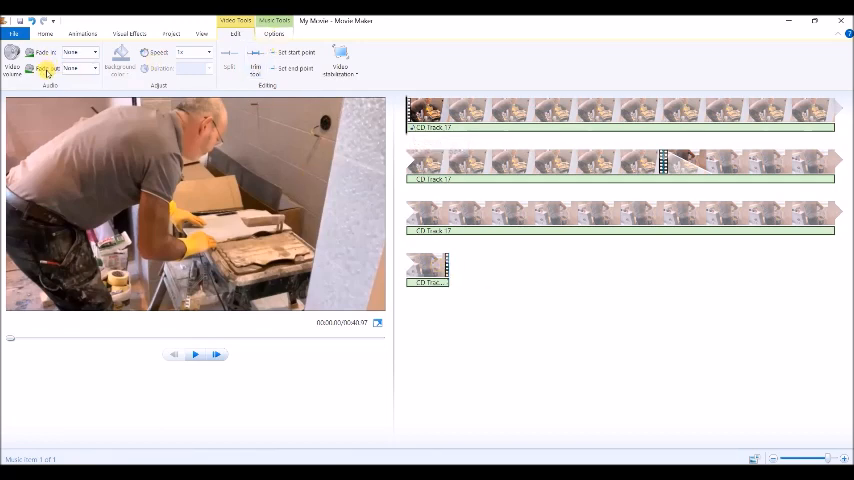
Step: Add caption bars beneath every clip row and play the movie from the start to check them
left_click(92, 68)
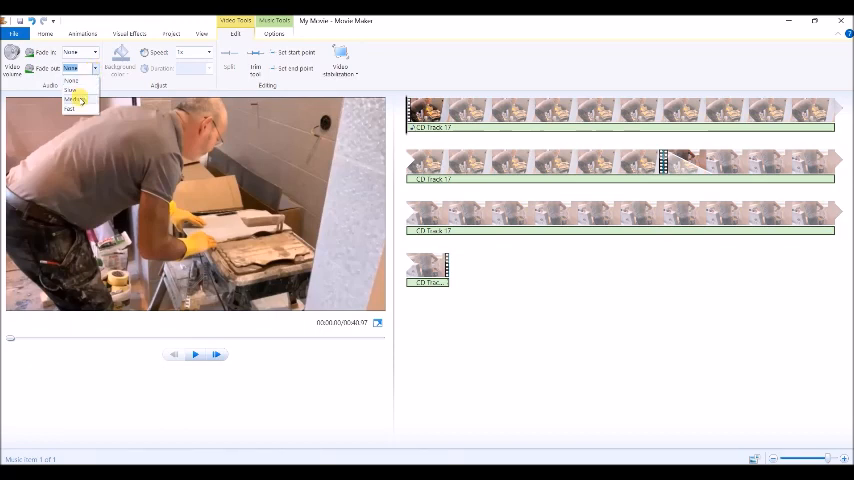
left_click(72, 100)
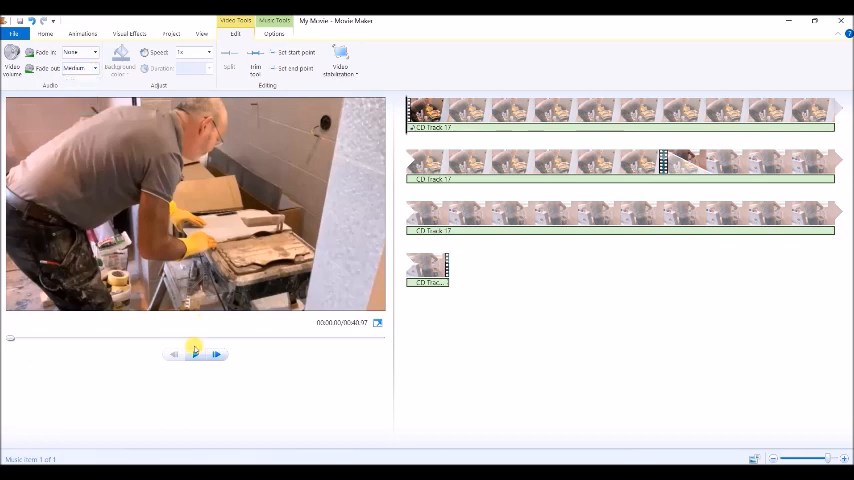
left_click(194, 354)
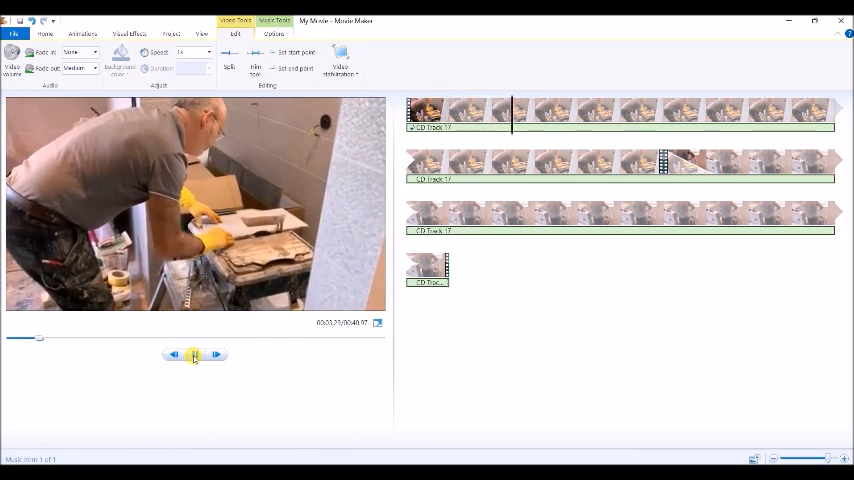
left_click(194, 356)
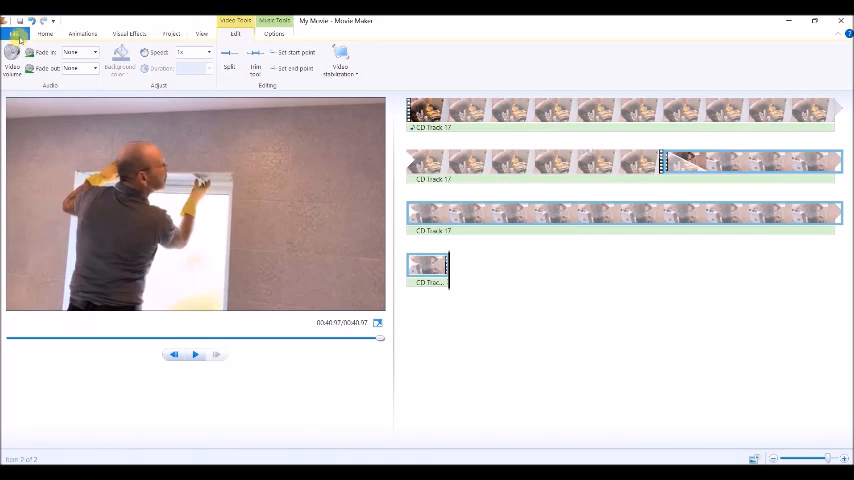
Step: Create a For-computer custom save setting with adjusted height, name it HM20, store it and close the dialog
left_click(12, 32)
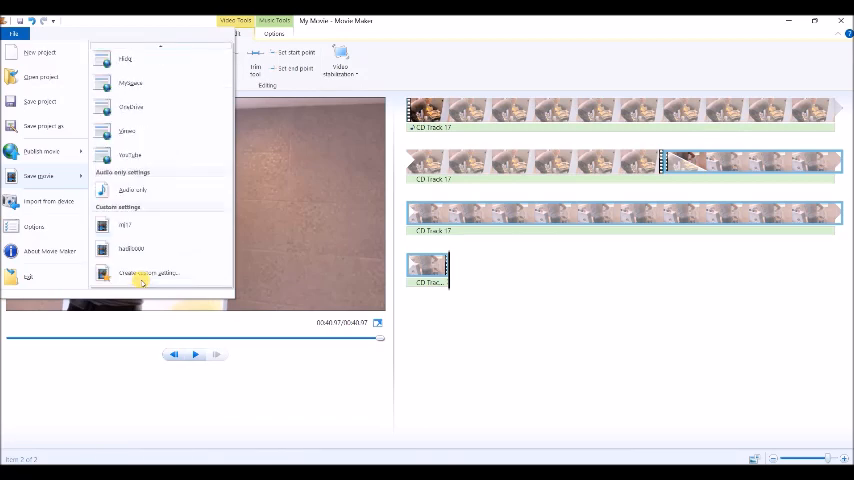
left_click(148, 272)
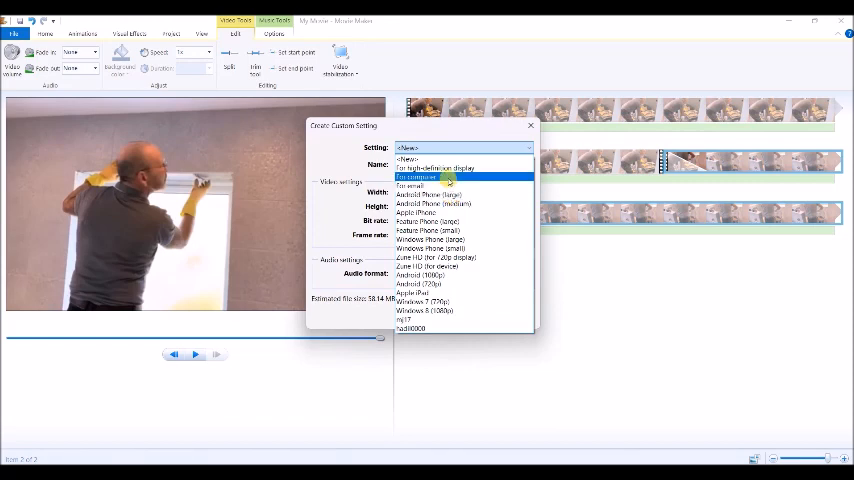
left_click(418, 176)
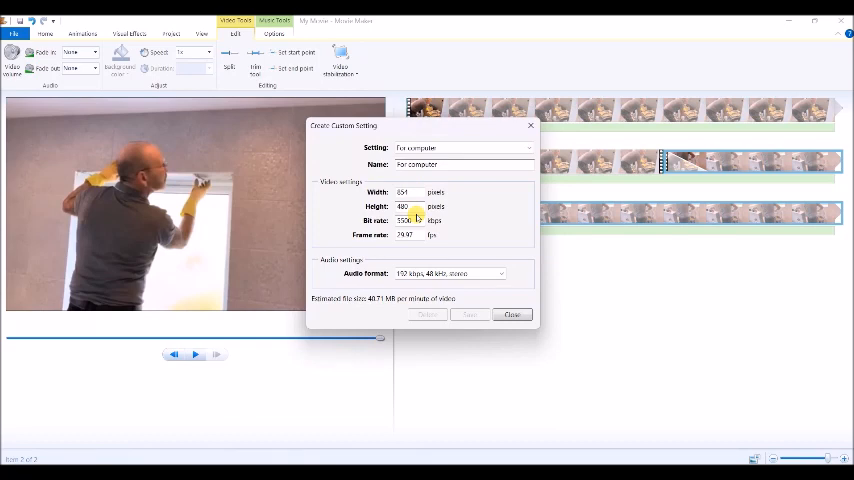
left_click(408, 236)
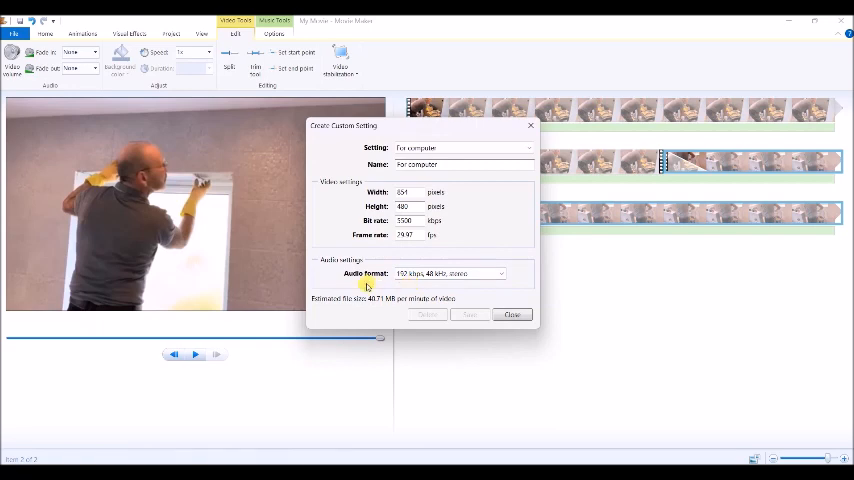
mouse_move(440, 284)
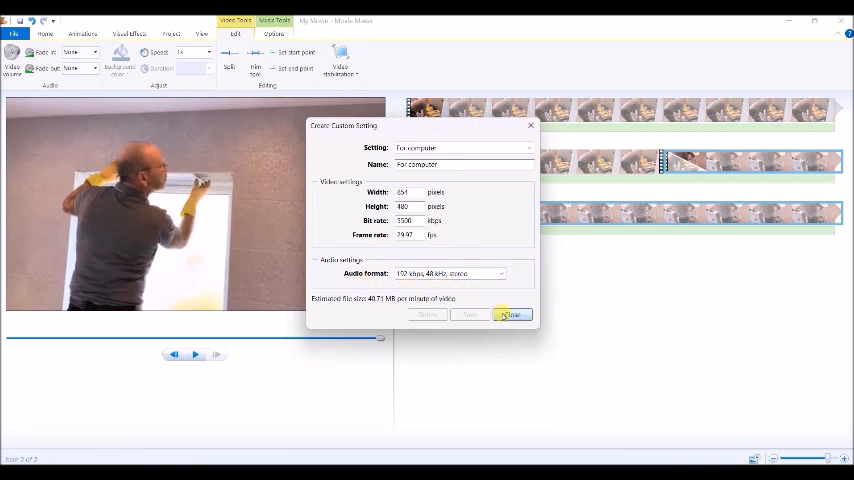
left_click(444, 164)
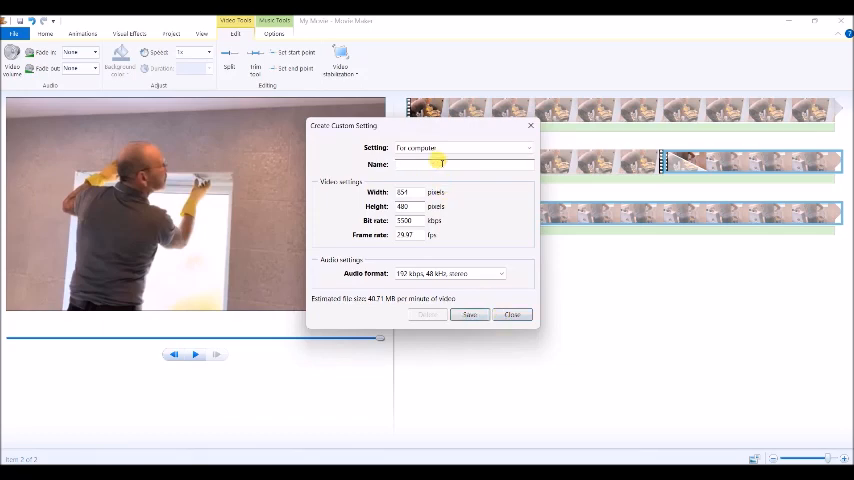
type("HM20")
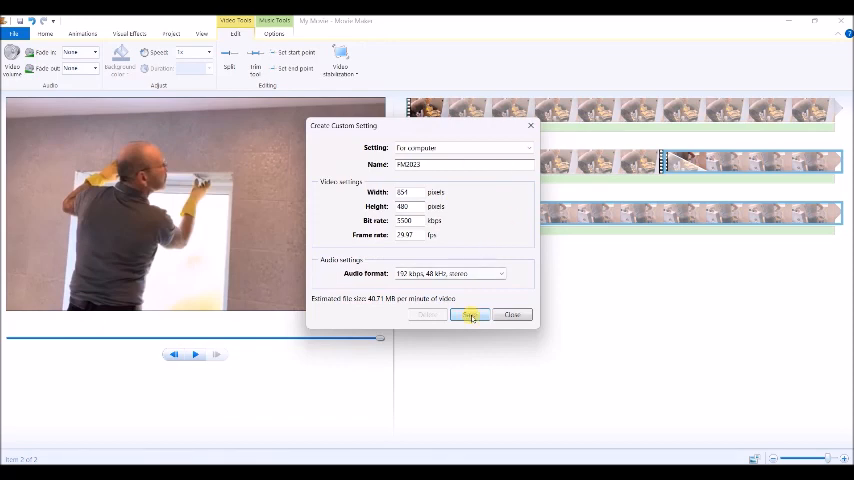
left_click(470, 314)
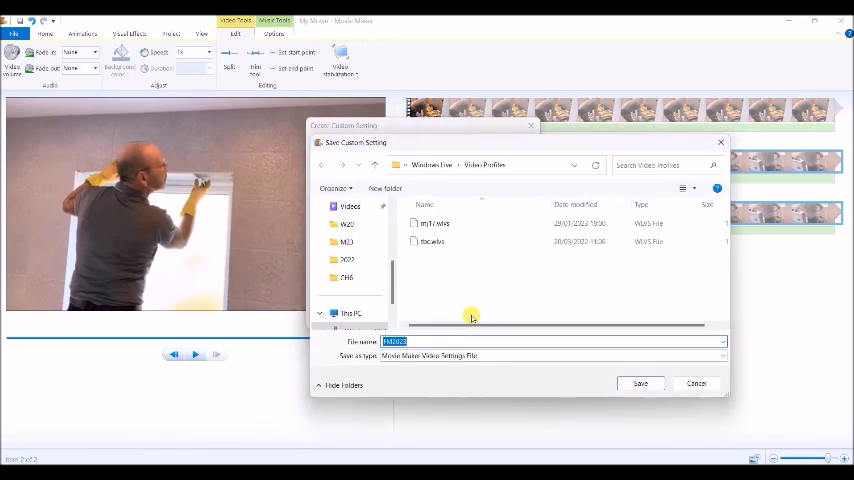
left_click(640, 384)
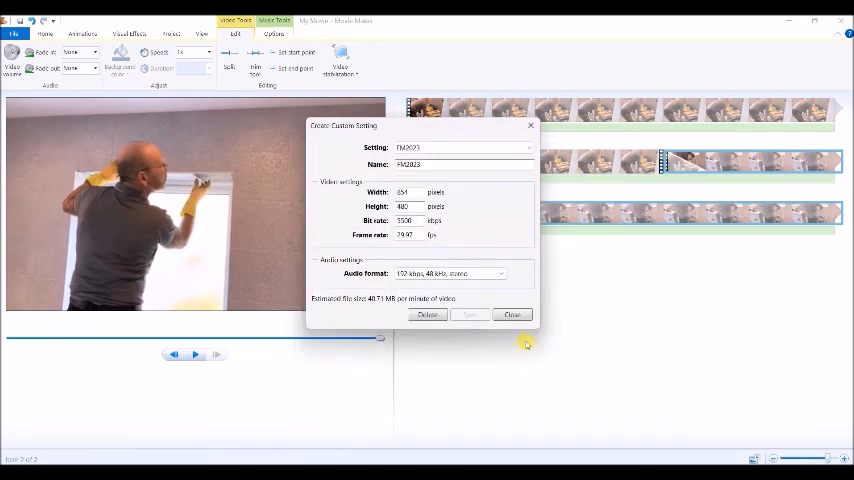
left_click(512, 314)
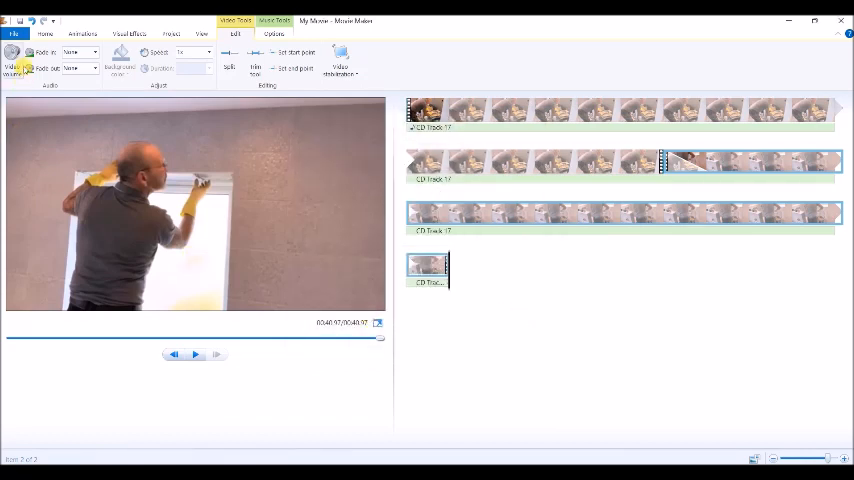
Step: Save the movie with the chosen setting into the working folder under the Tiler_ MPEG-4 file name
left_click(12, 32)
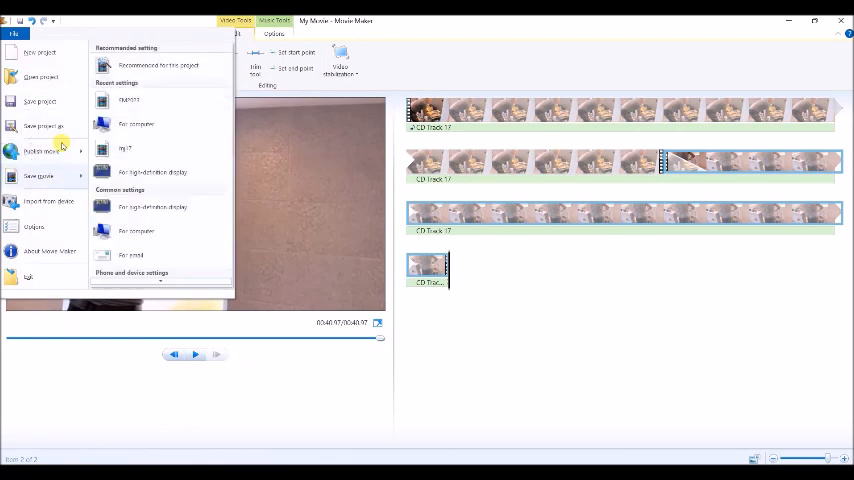
left_click(136, 122)
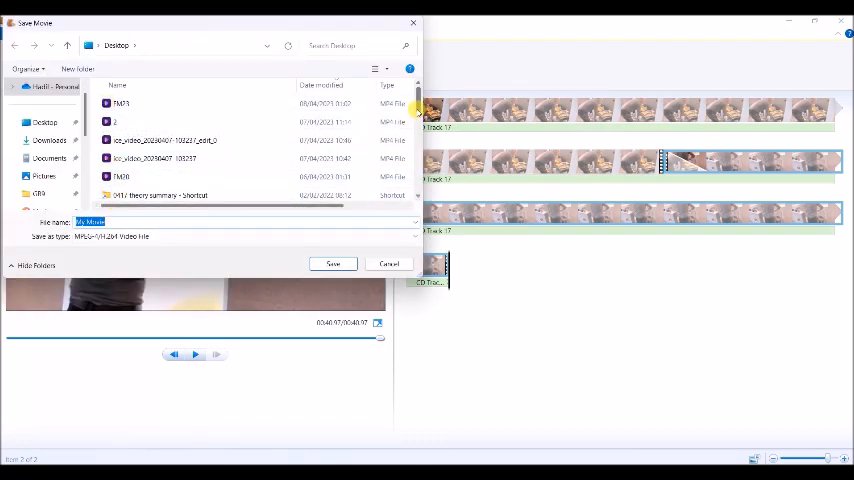
scroll("down", 3)
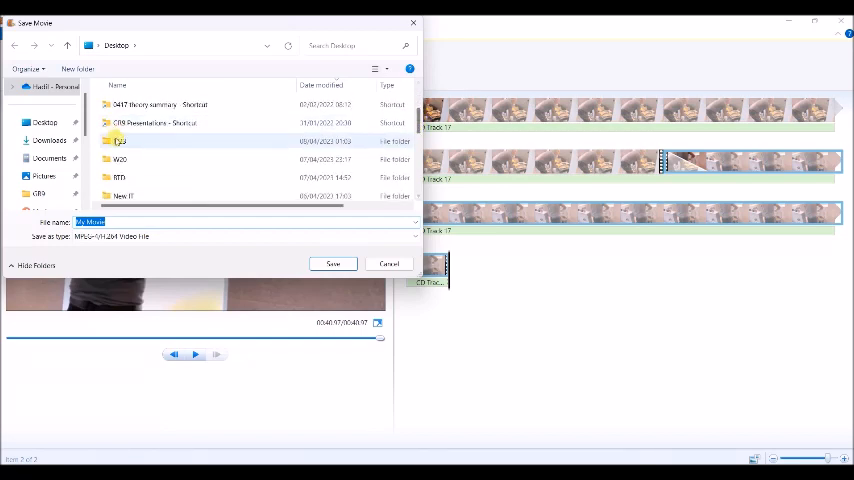
double_click(118, 140)
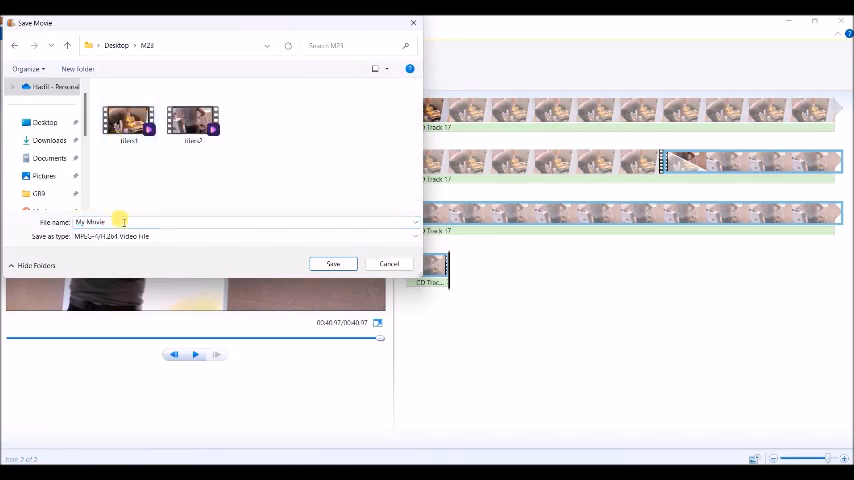
double_click(96, 222)
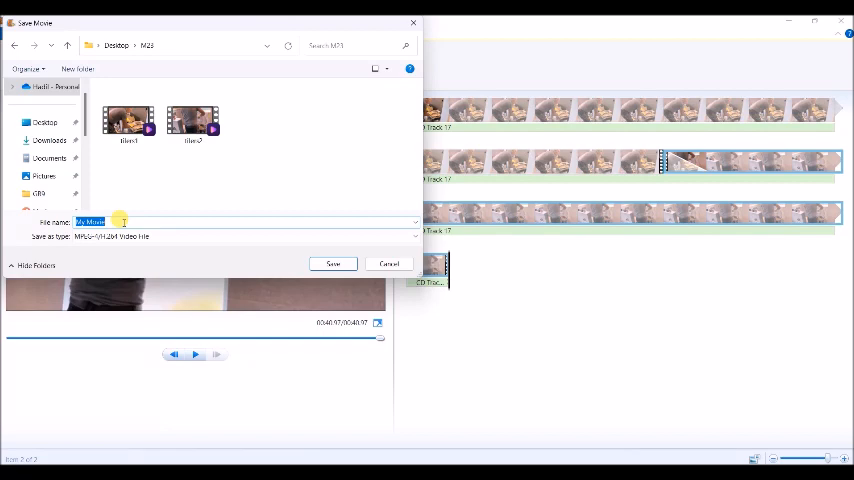
type("14")
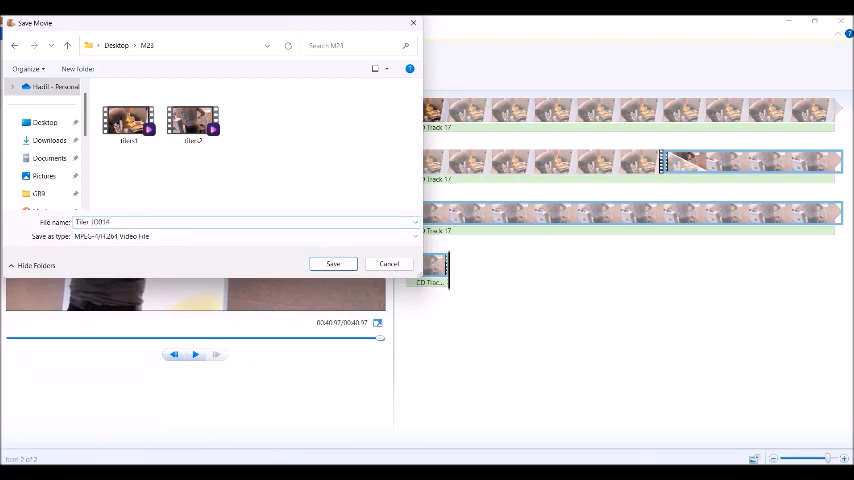
type("0000")
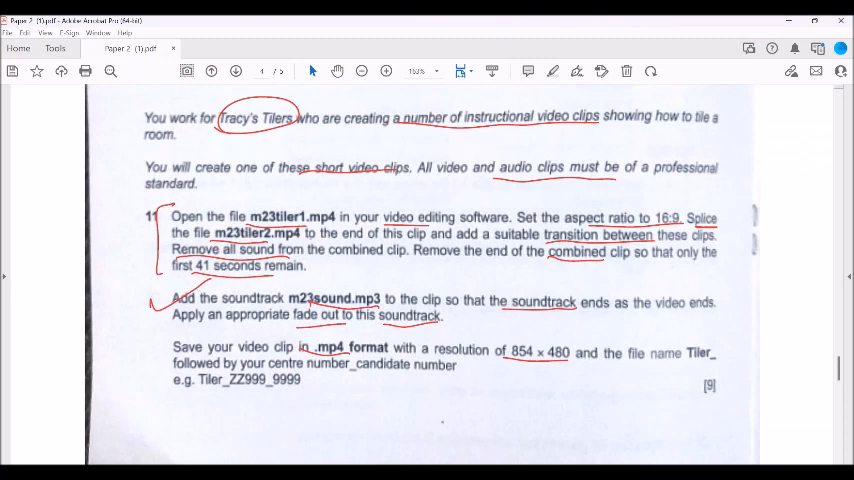
scroll("down", 3)
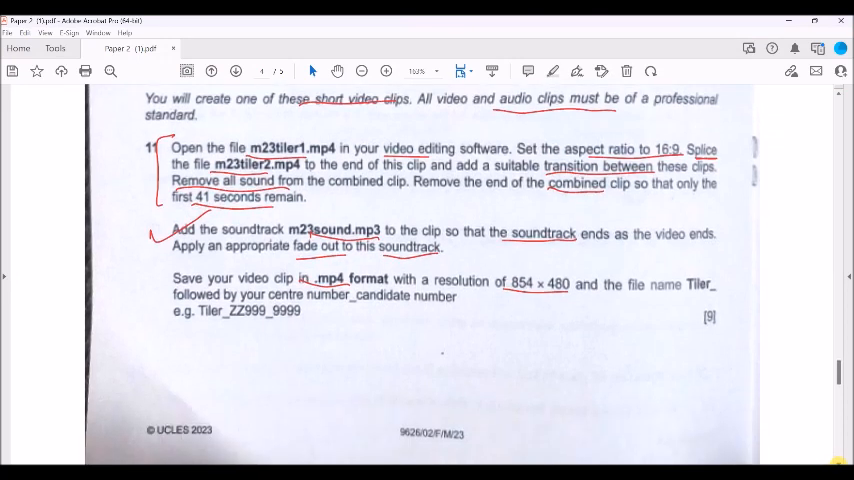
scroll("down", 3)
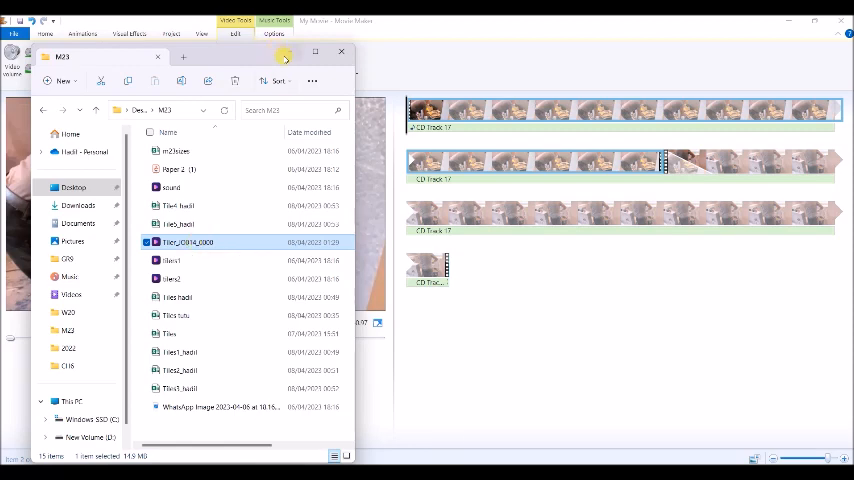
mouse_move(276, 54)
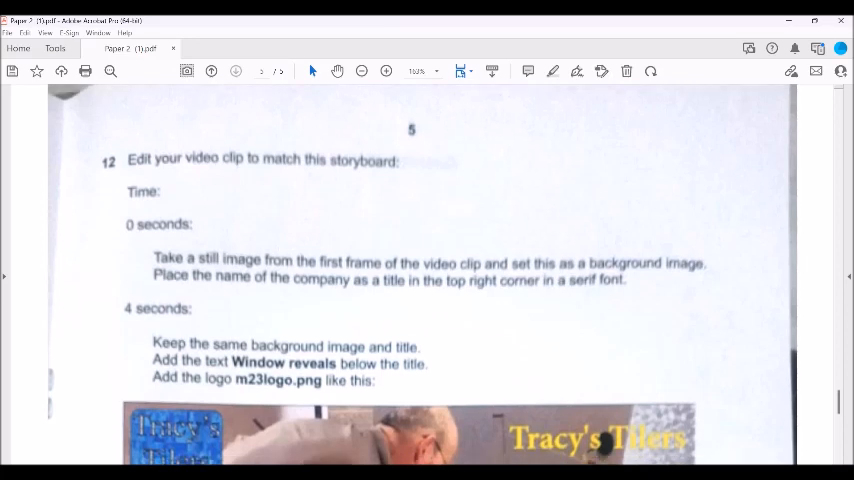
Step: Scroll to question 12 and mark '0 seconds', 'still image' and 'first frame' in red ink
scroll("down", 3)
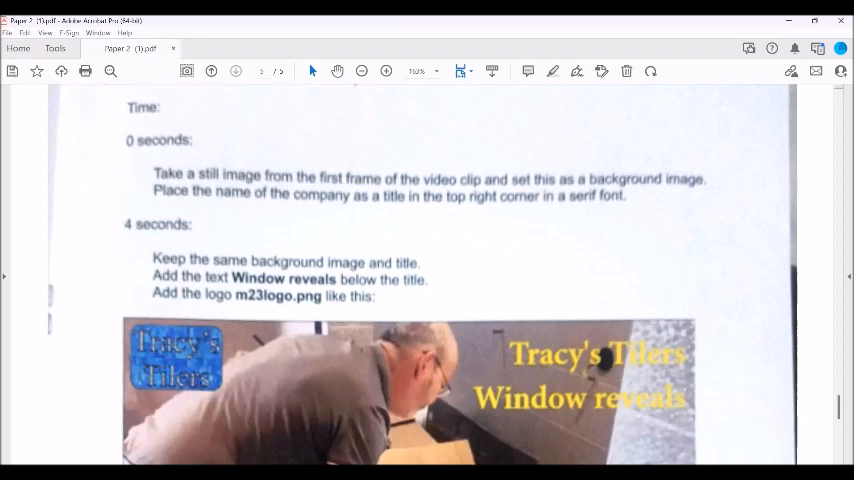
scroll("down", 3)
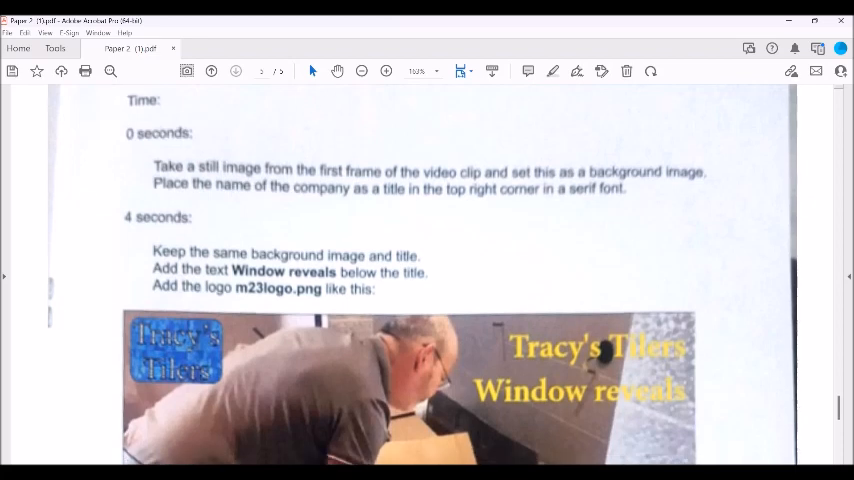
scroll("down", 3)
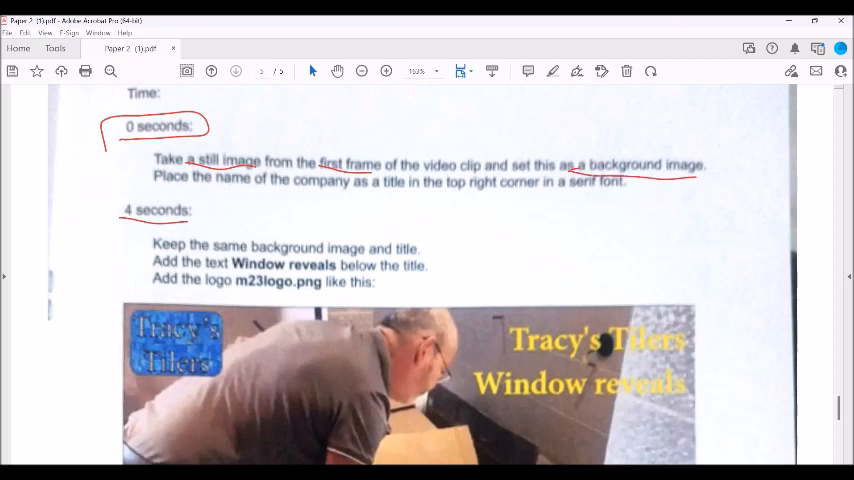
left_click_drag(660, 360, 724, 340)
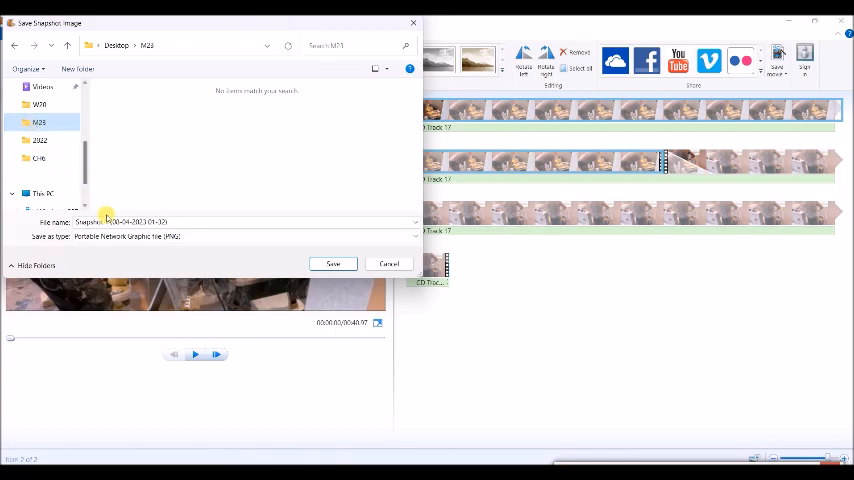
Step: Name the first-frame snapshot and save it as a PNG into the working folder
left_click(150, 220)
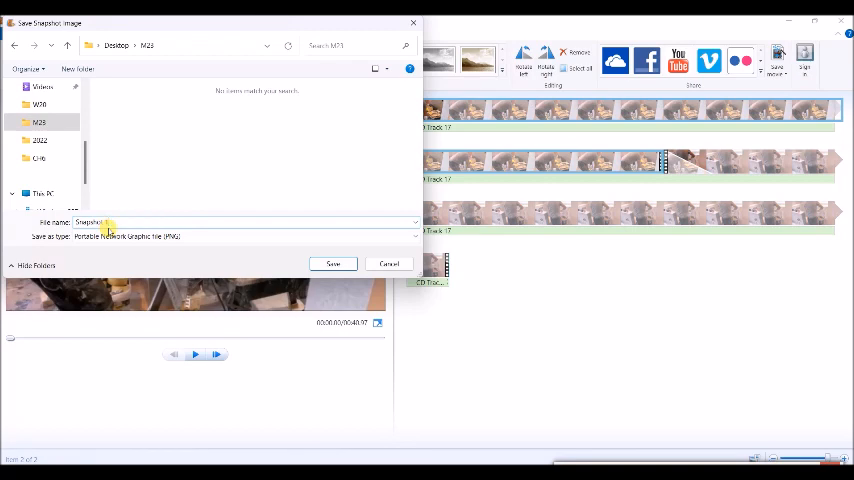
left_click(332, 264)
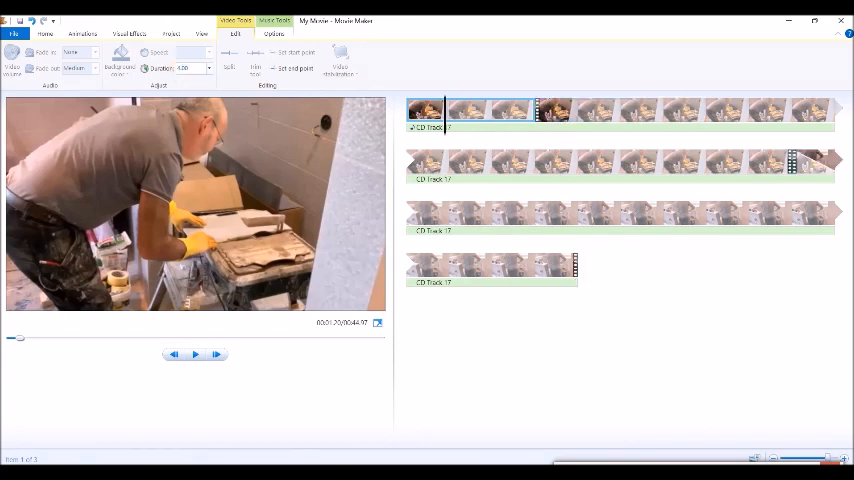
mouse_move(474, 108)
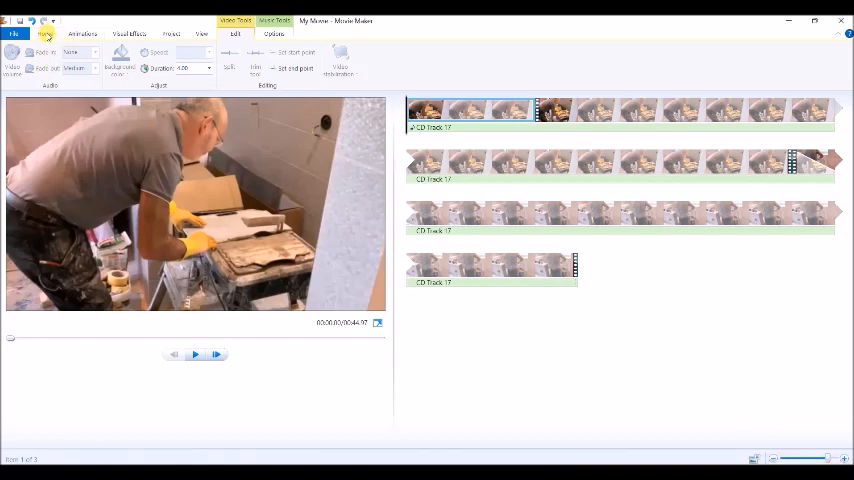
Step: Add the caption 'Tracy's Tilers' to the opening still and give its text a new colour
left_click(46, 34)
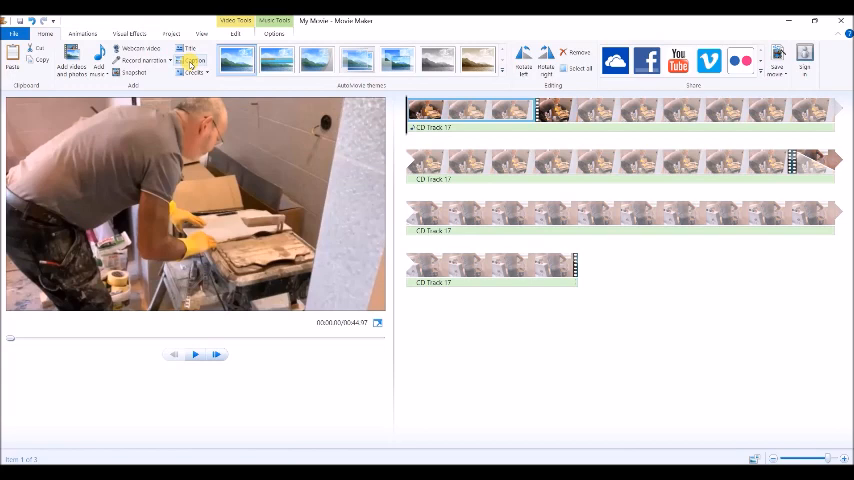
left_click(188, 60)
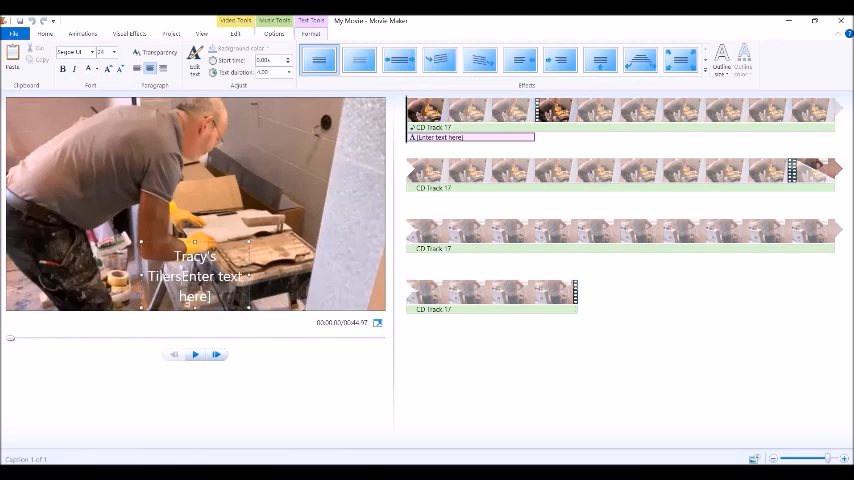
type("Tracy's Tilers")
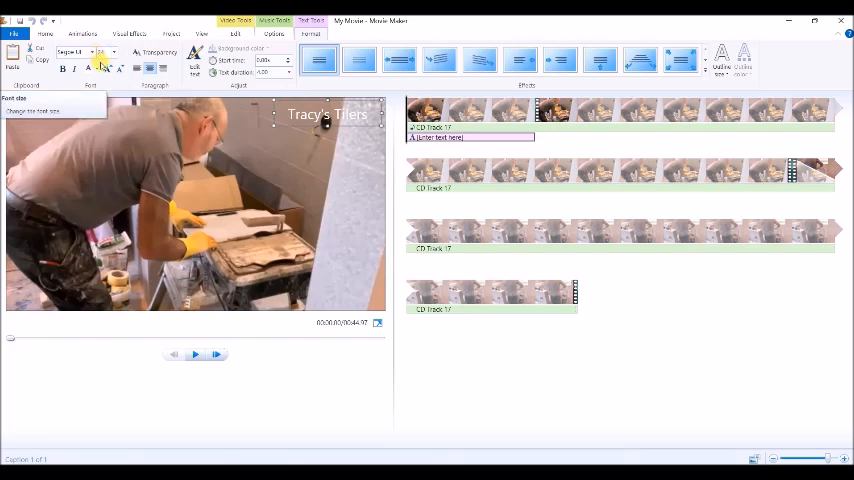
left_click(90, 68)
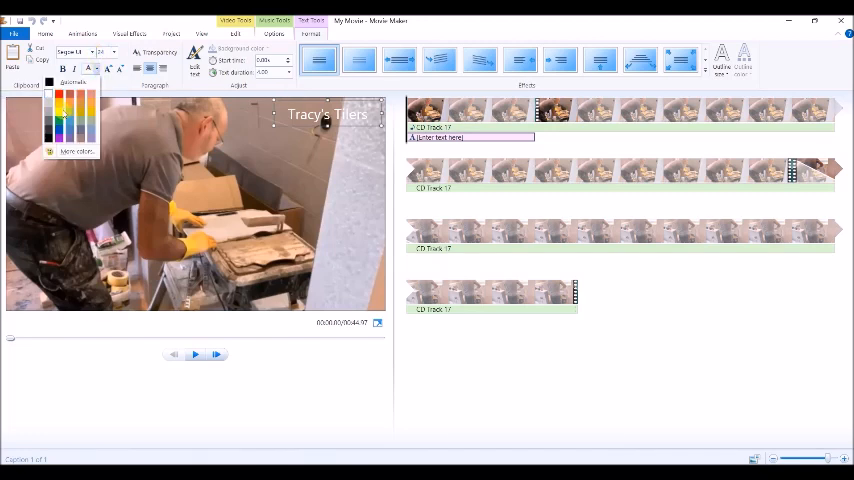
left_click(94, 52)
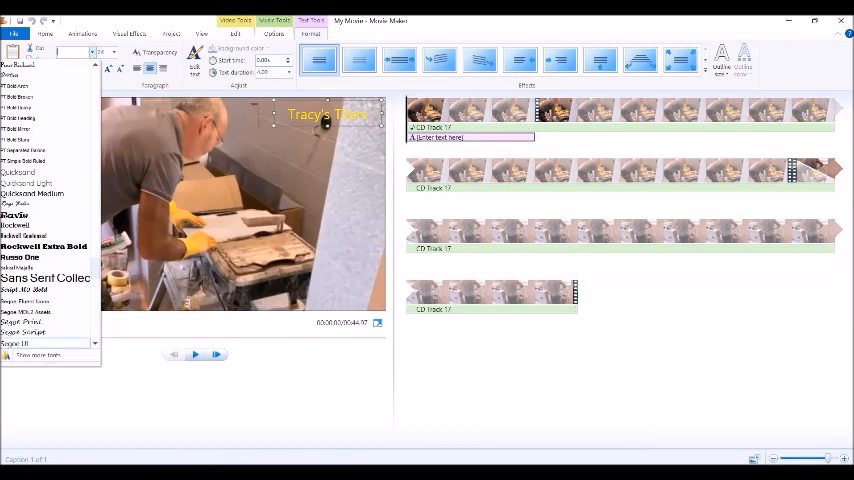
scroll("down", 3)
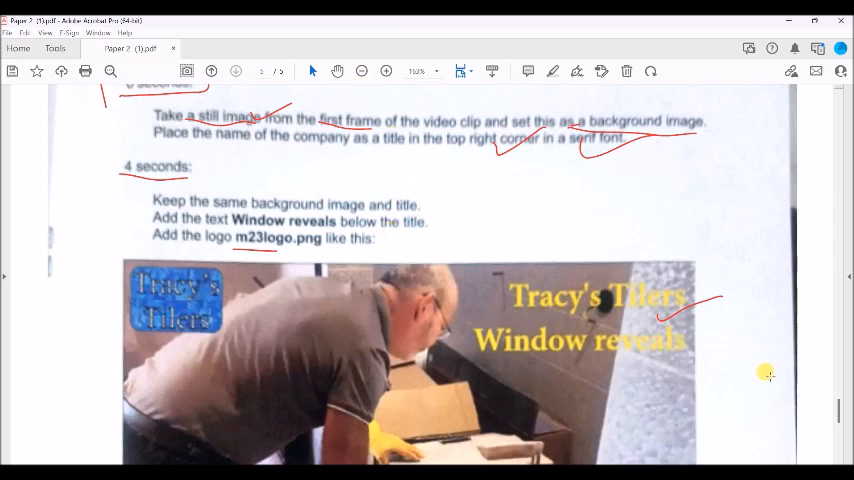
mouse_move(758, 398)
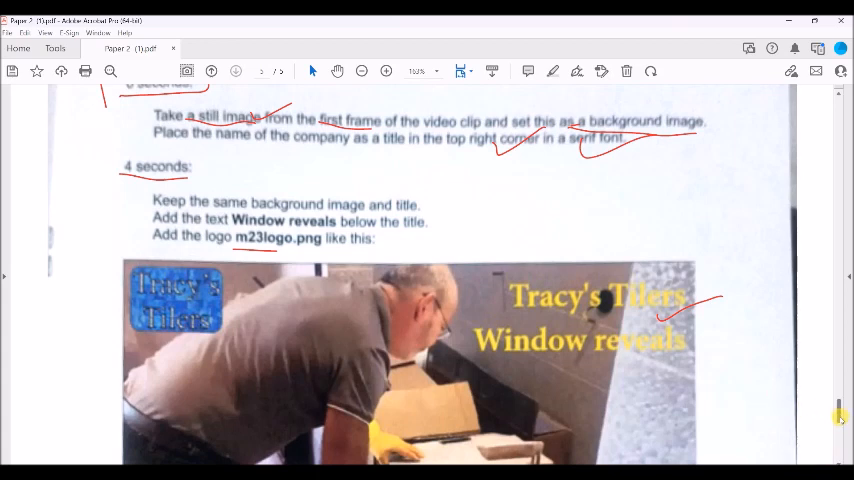
Step: Scroll the task PDF to the example frame showing the 'Window reveals' caption and logo placement
scroll("down", 3)
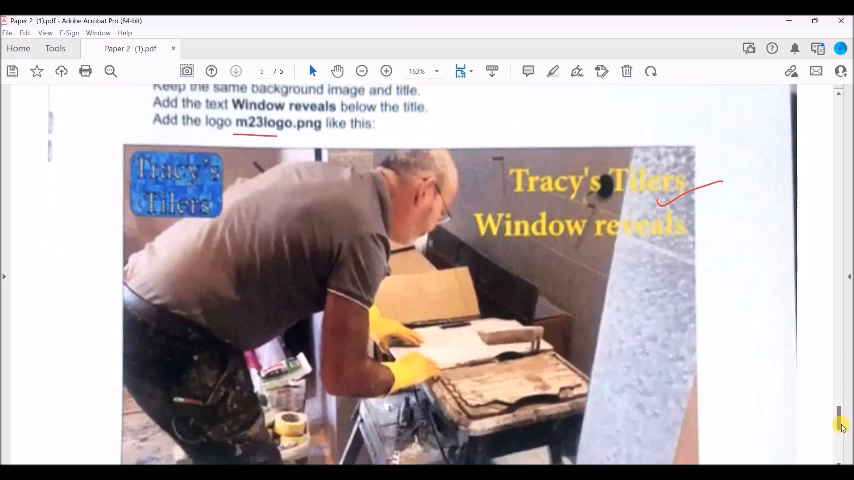
scroll("down", 3)
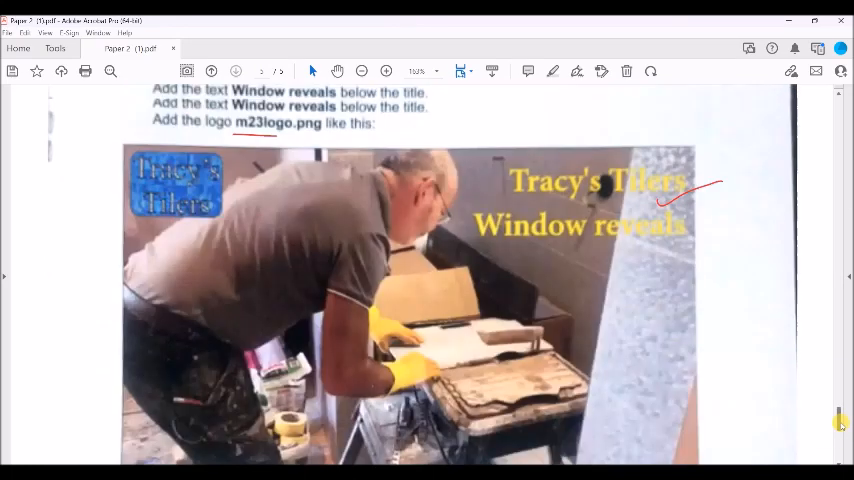
scroll("down", 3)
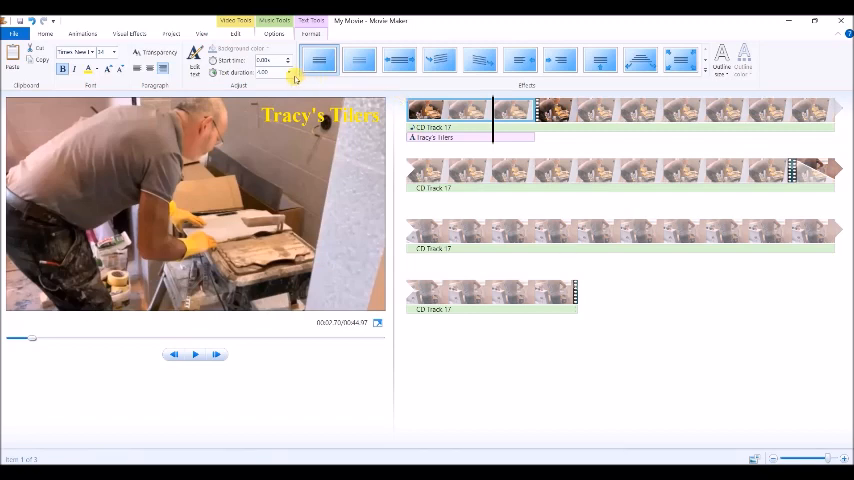
mouse_move(284, 70)
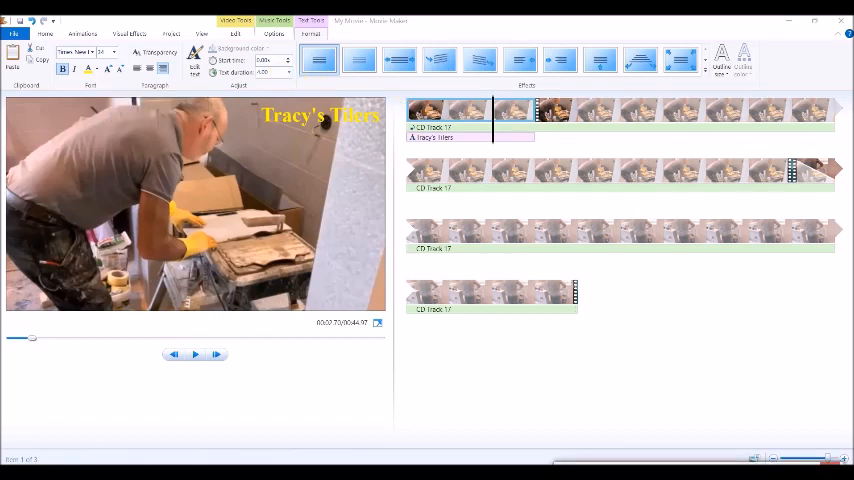
Step: Add 'Window reveals' as a second caption line beneath 'Tracy's Tilers'
left_click(236, 16)
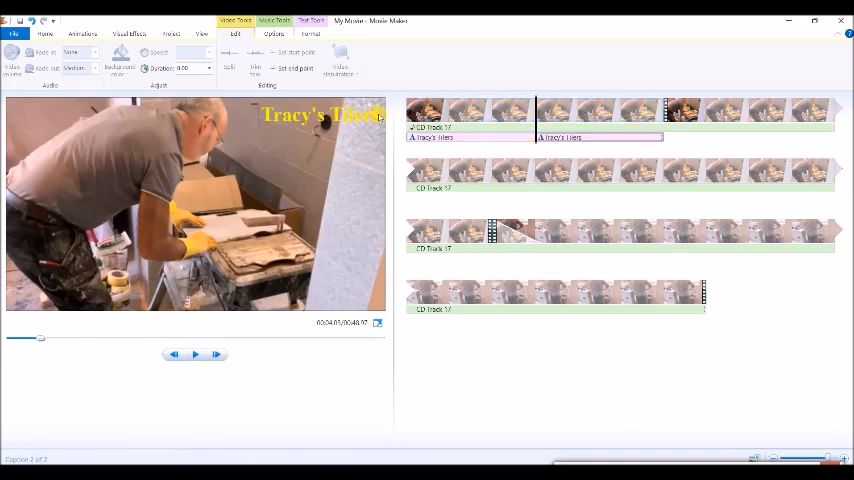
left_click(312, 22)
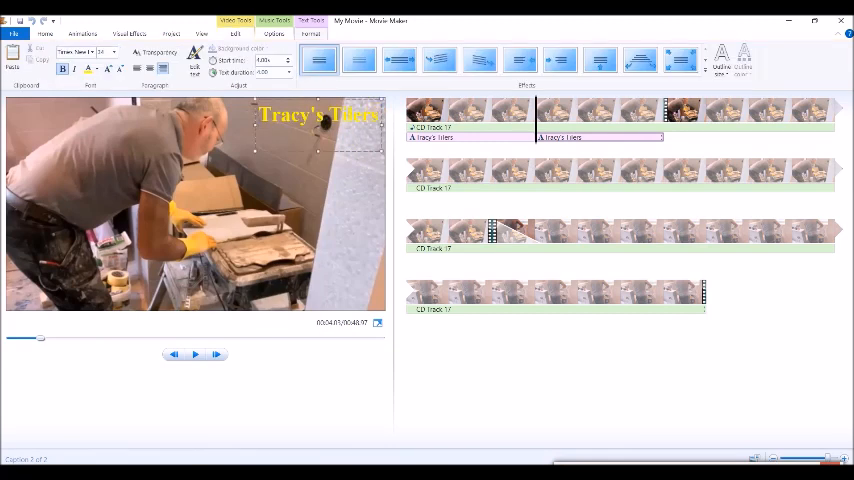
type("W")
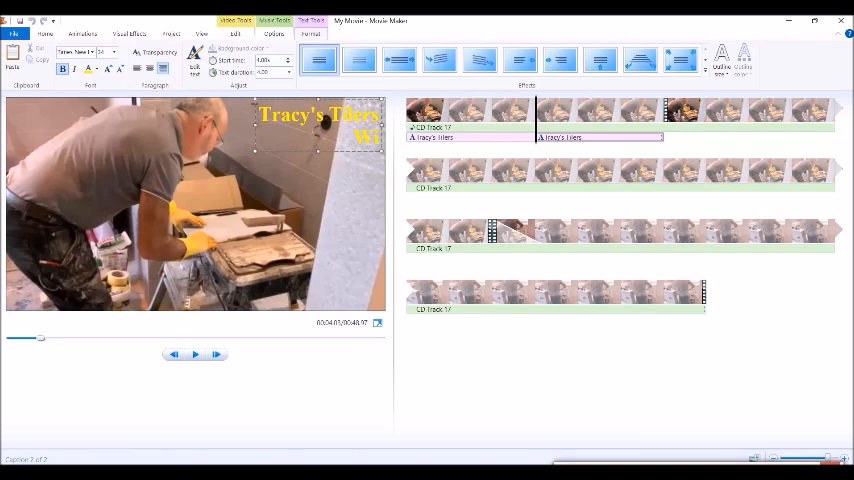
type("indow reveals")
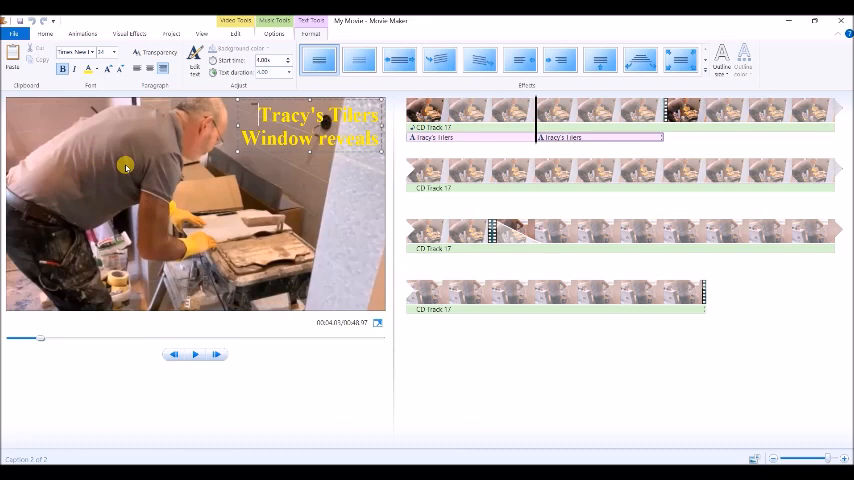
mouse_move(200, 186)
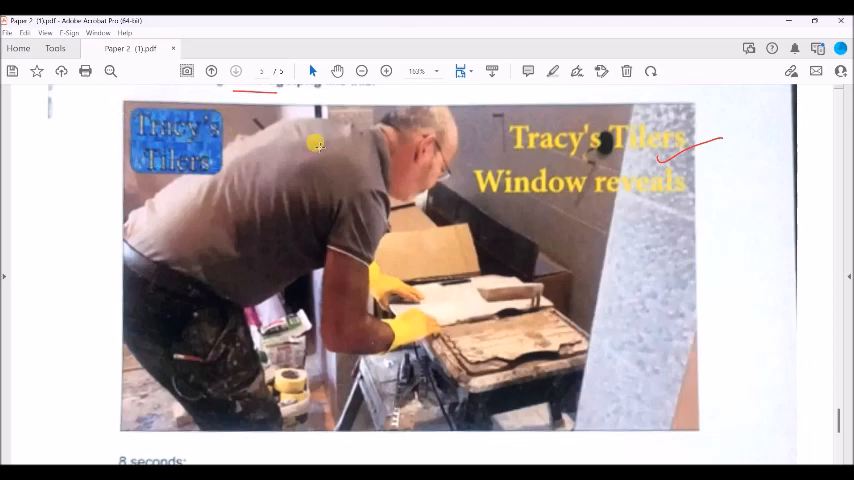
mouse_move(160, 458)
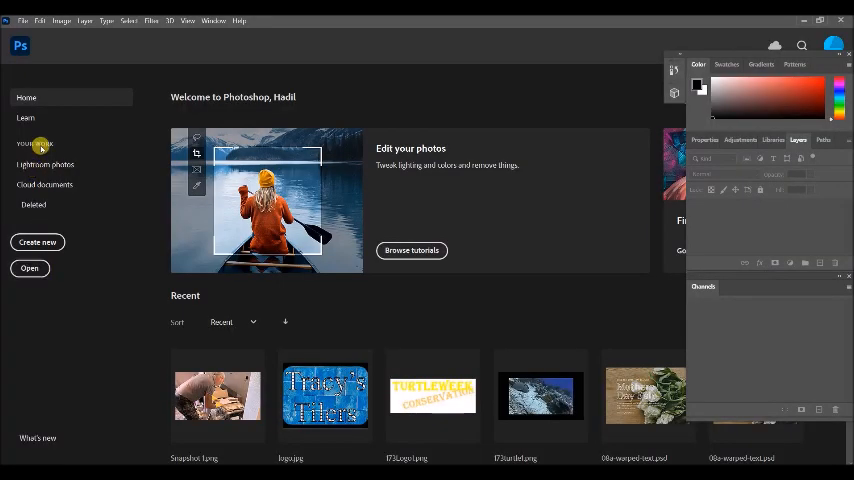
Step: Open logo.jpg and the tiler snapshot PNG from the working folder as Photoshop documents
left_click(12, 16)
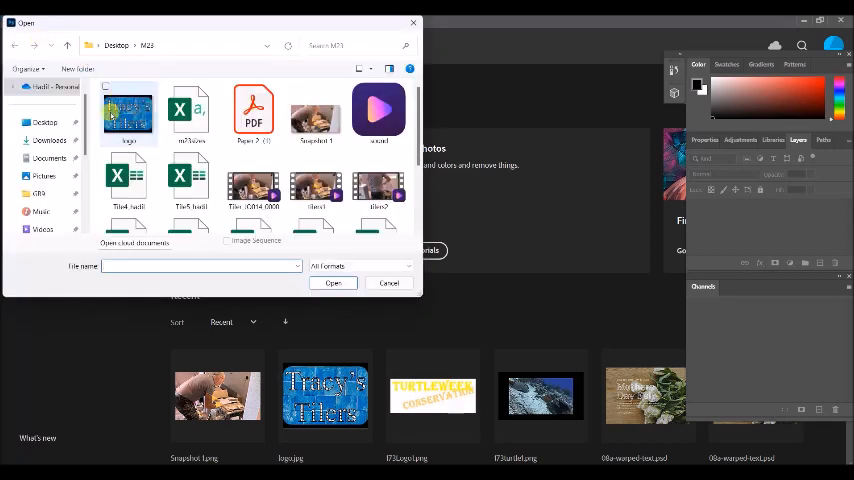
left_click(128, 114)
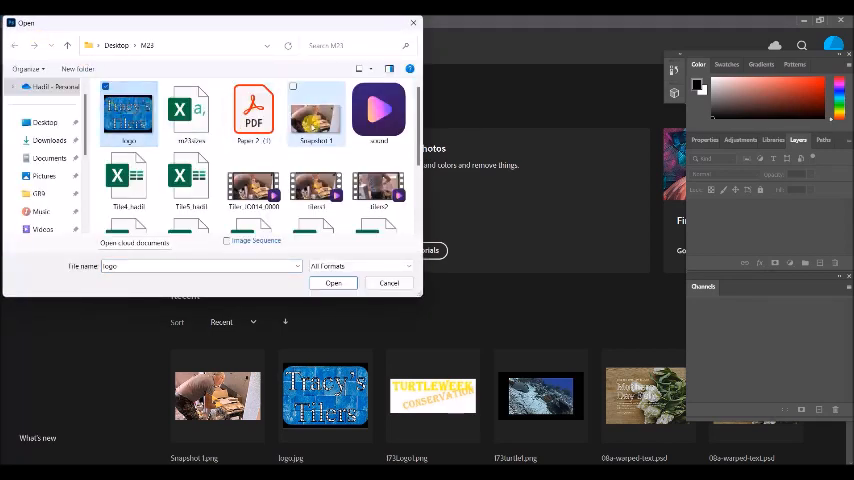
left_click(388, 284)
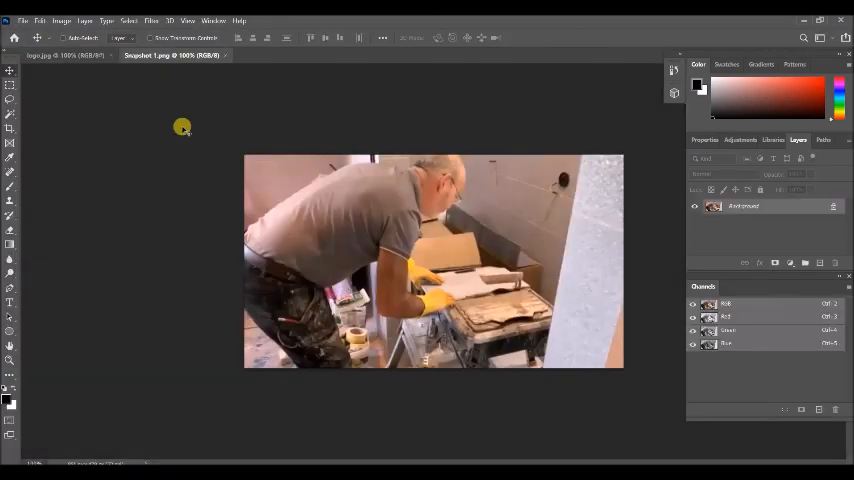
Step: Unlock the logo layer, select the logo via inverted selection, and paste it into the snapshot's top-left
left_click(64, 56)
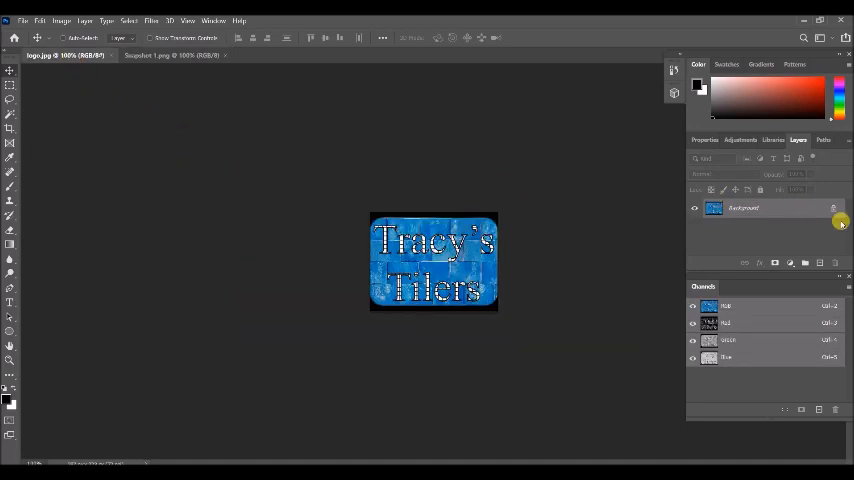
double_click(744, 208)
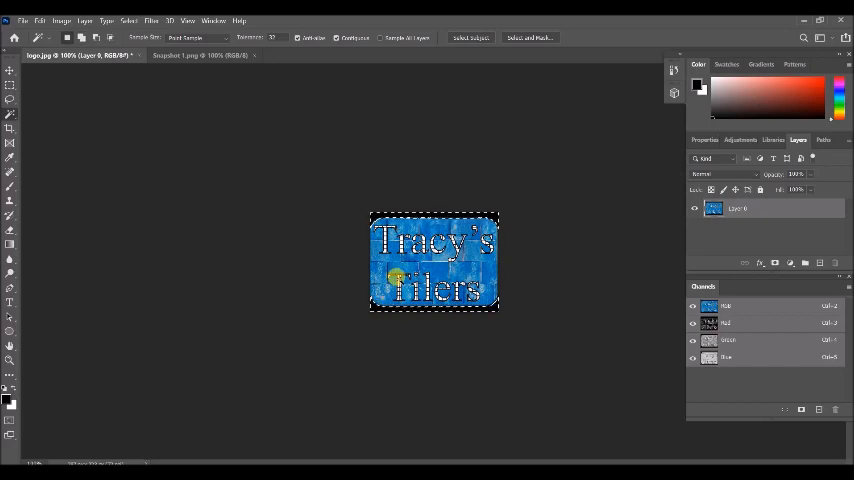
right_click(418, 250)
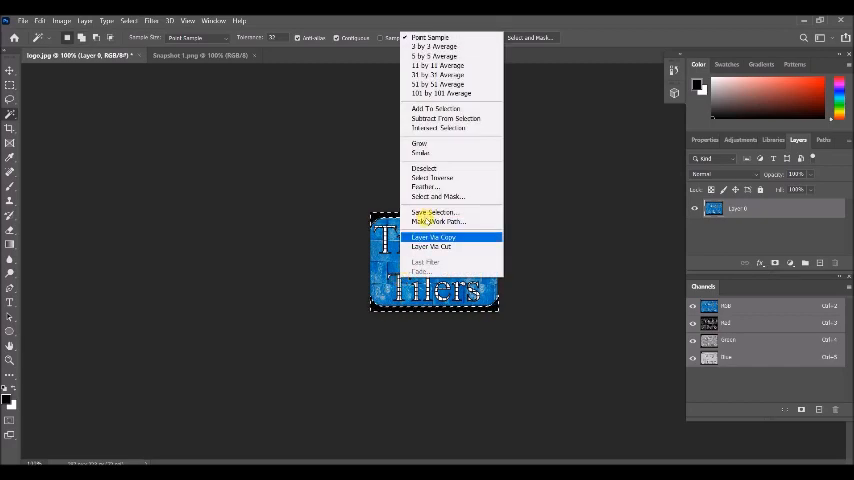
mouse_move(430, 176)
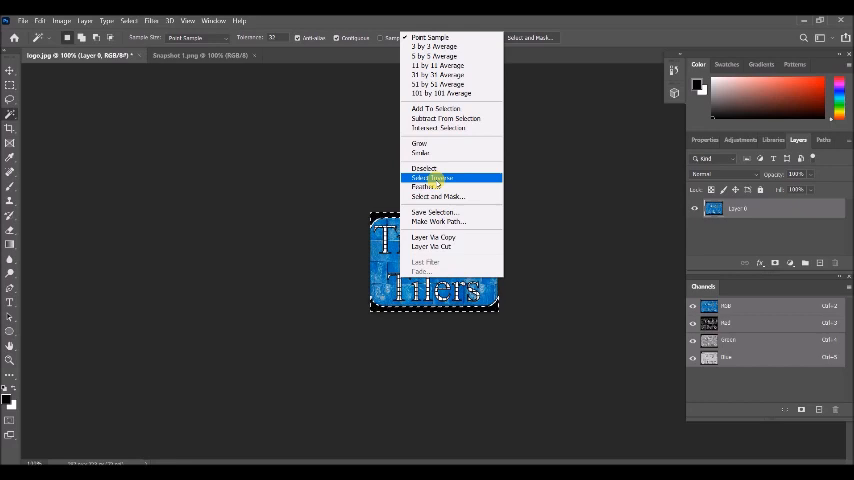
left_click(436, 176)
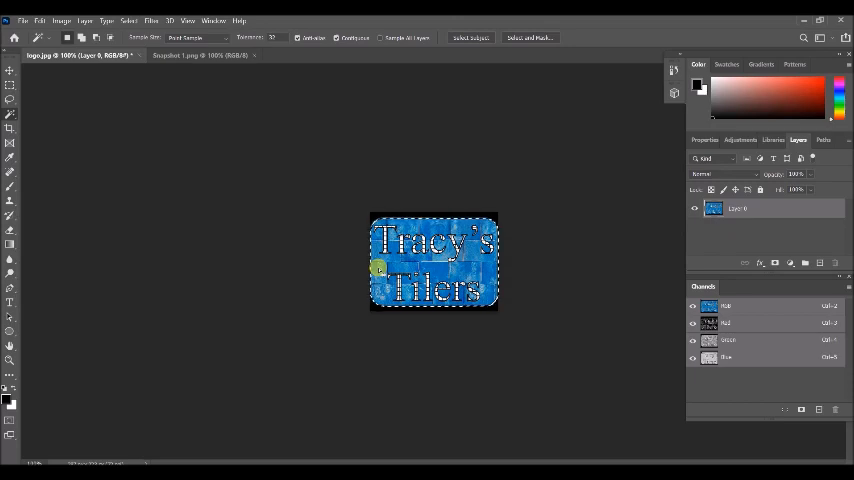
left_click(180, 56)
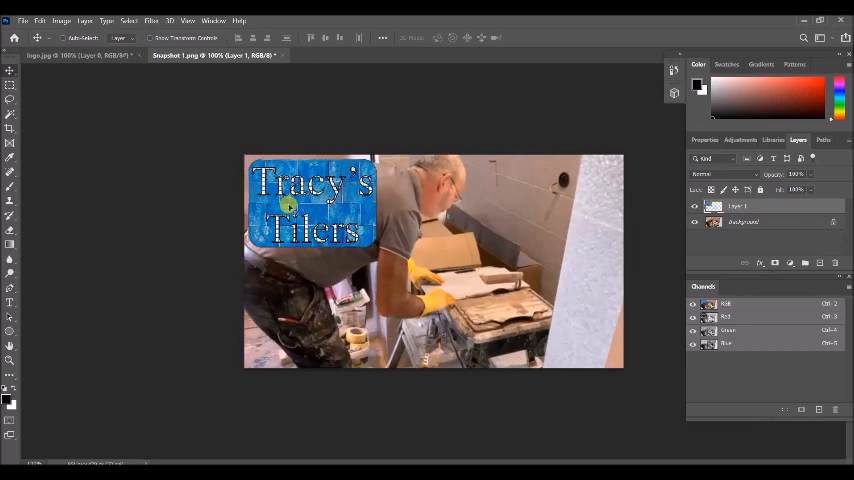
mouse_move(606, 140)
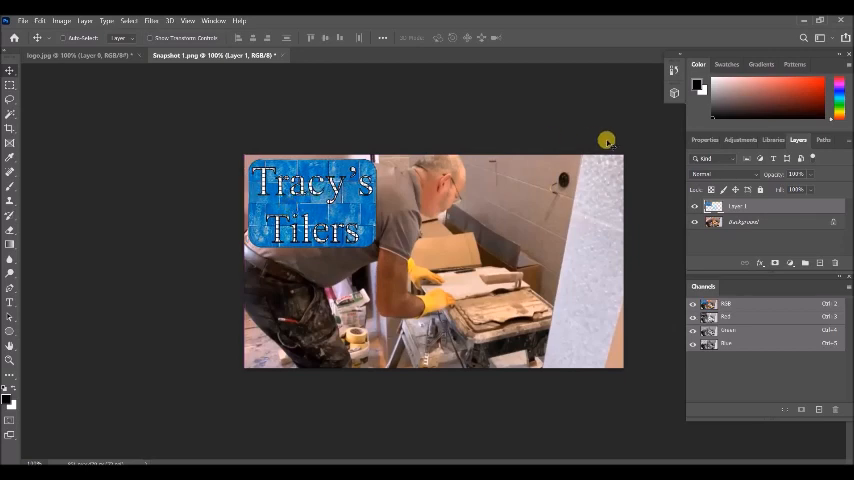
left_click(704, 140)
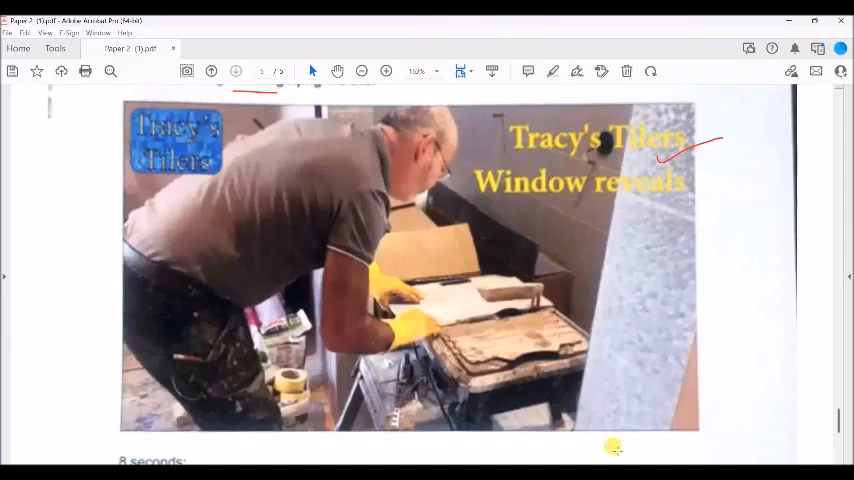
mouse_move(312, 160)
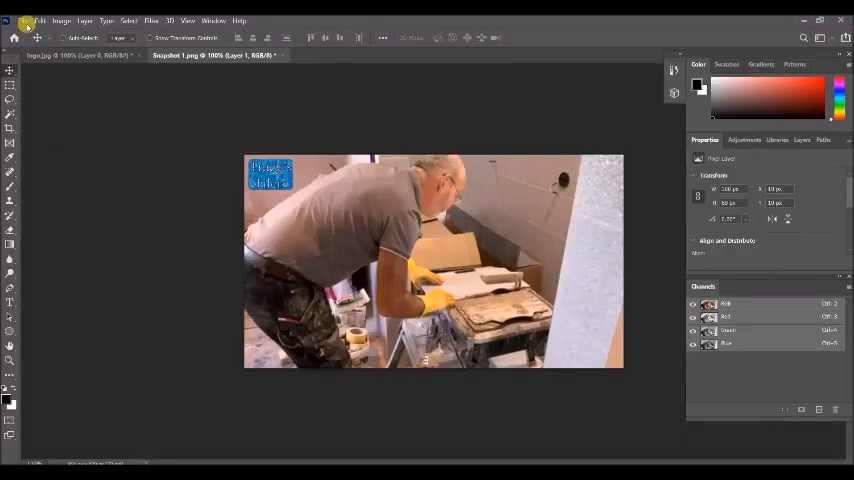
mouse_move(28, 36)
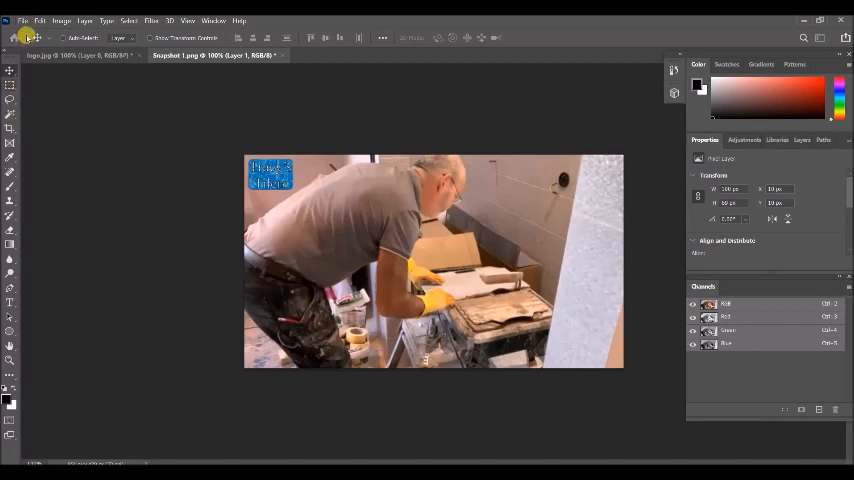
Step: Save the branded snapshot as a PNG into the working folder, accepting the PNG format options
left_click(24, 18)
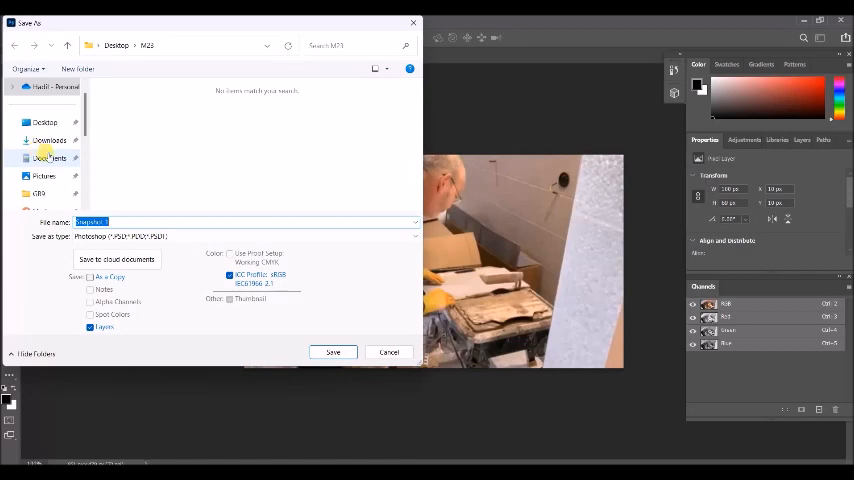
mouse_move(156, 76)
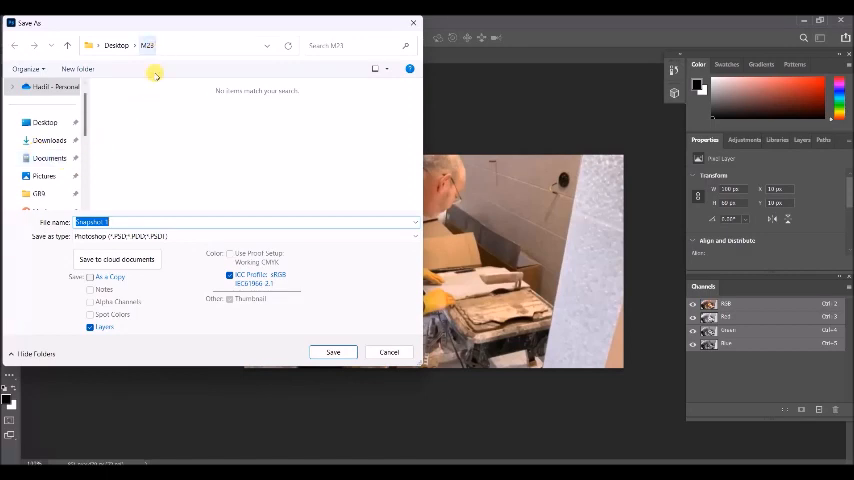
left_click(244, 236)
type(" lo")
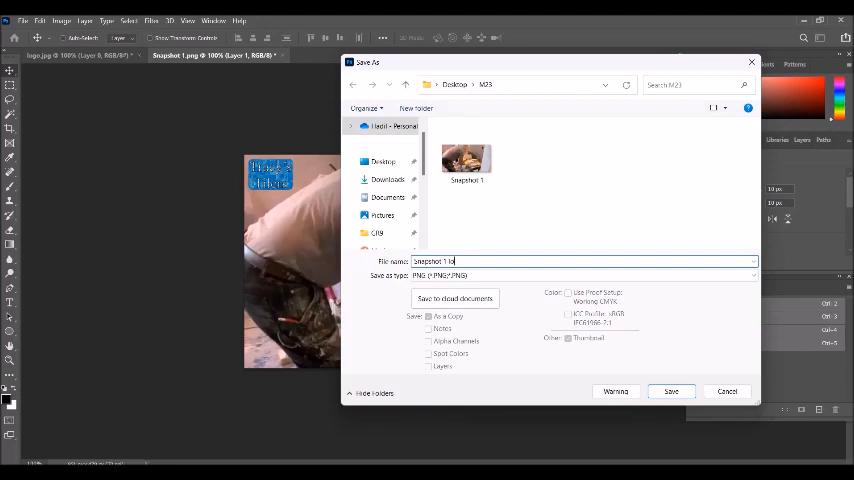
left_click(674, 392)
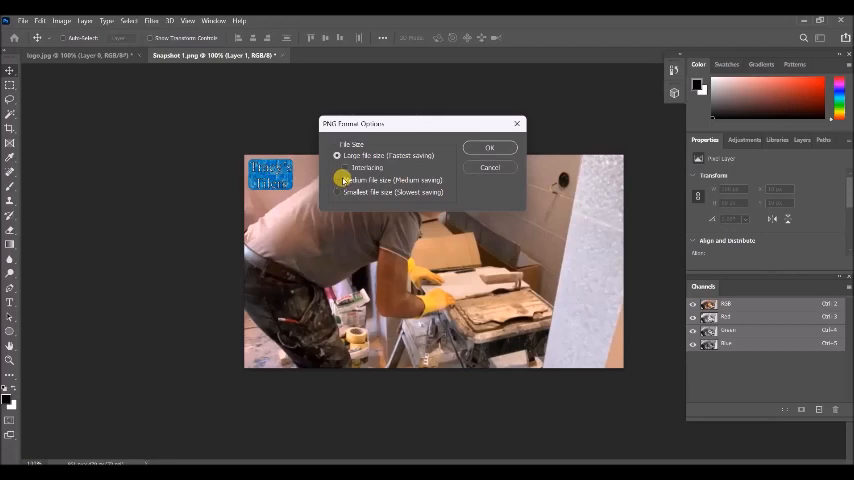
left_click(336, 156)
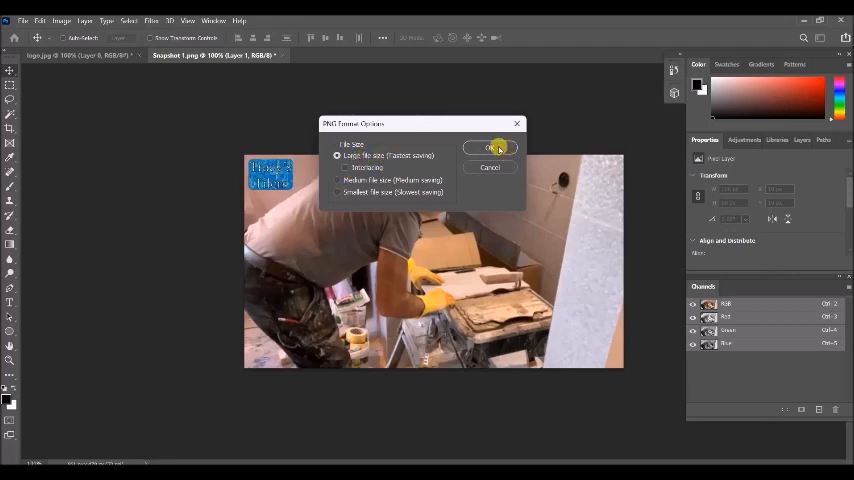
left_click(488, 148)
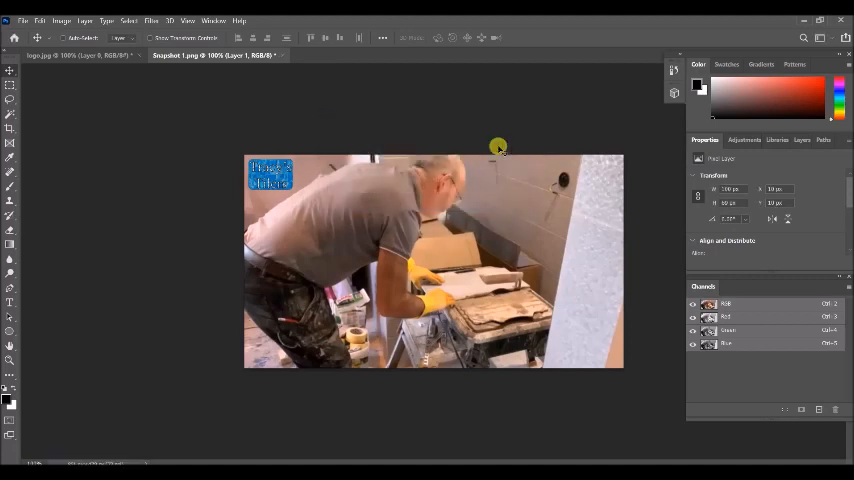
mouse_move(234, 72)
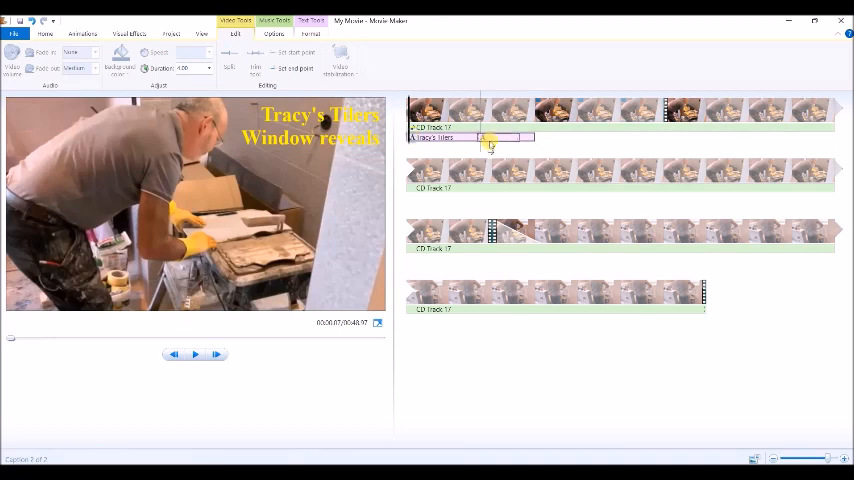
Step: Shift the 'Tracy's Tilers' caption to a later start point on the text track and preview it
left_click_drag(490, 136, 540, 136)
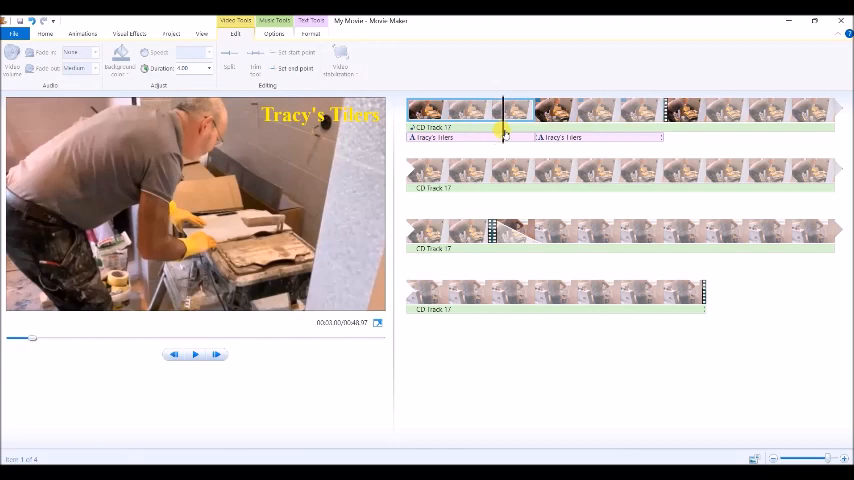
left_click(196, 354)
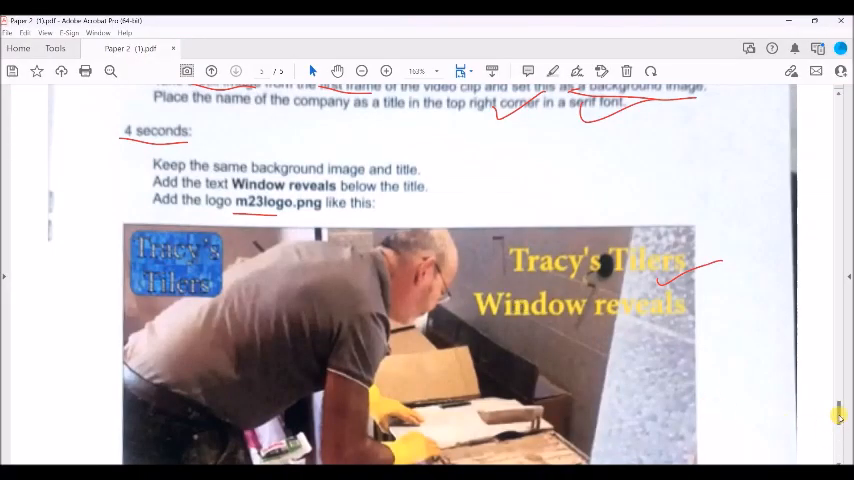
scroll("down", 3)
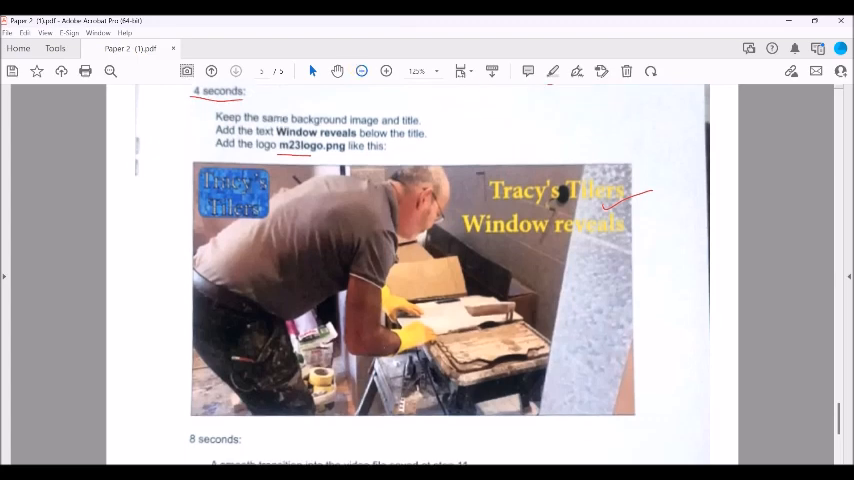
scroll("down", 3)
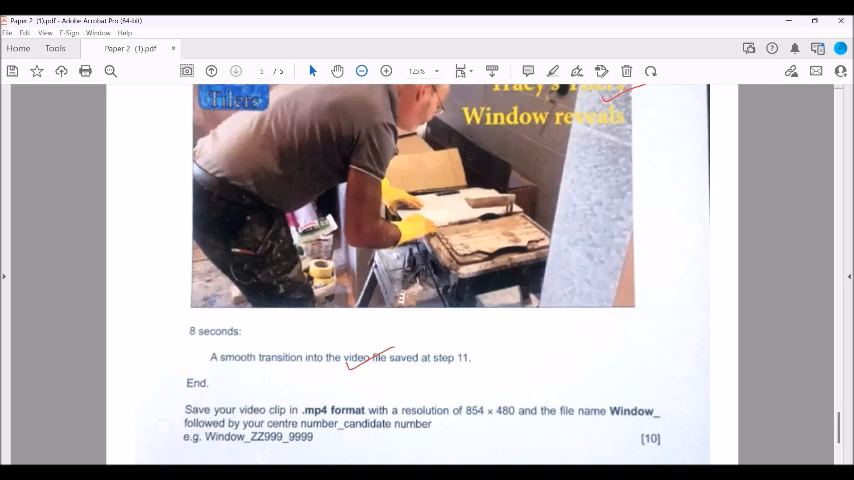
scroll("up", 3)
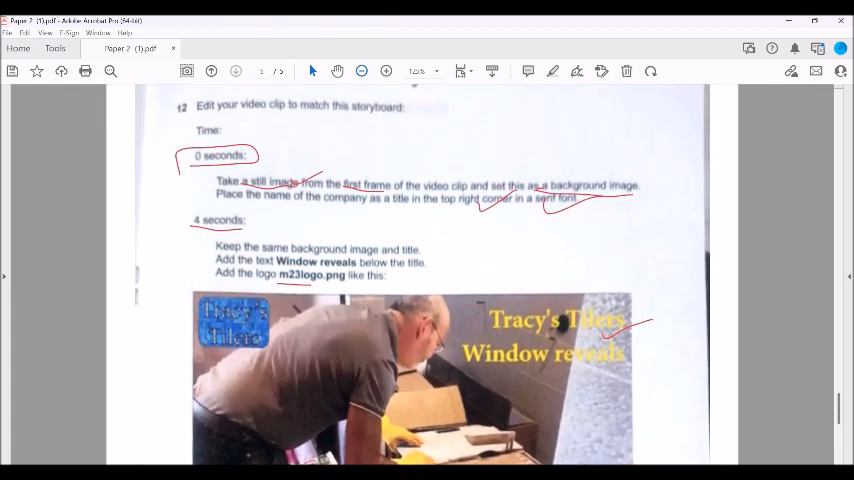
scroll("down", 3)
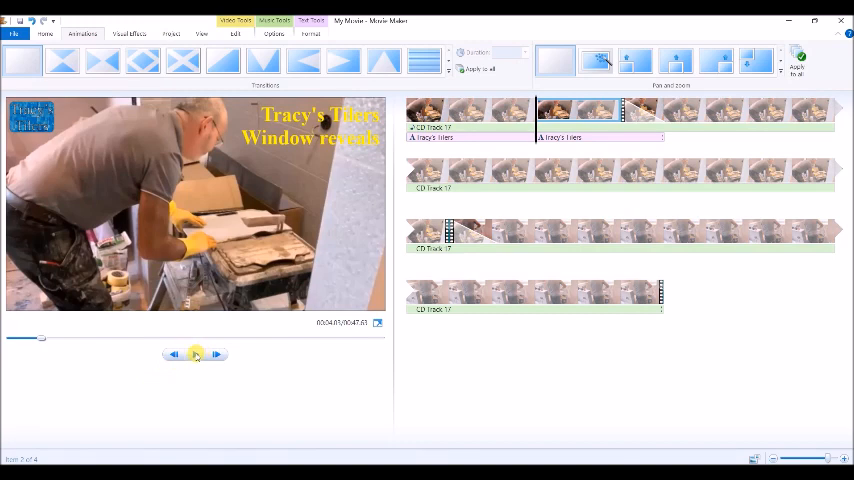
Step: Apply a transition into the tiler video clip and play the movie to preview it
left_click(196, 356)
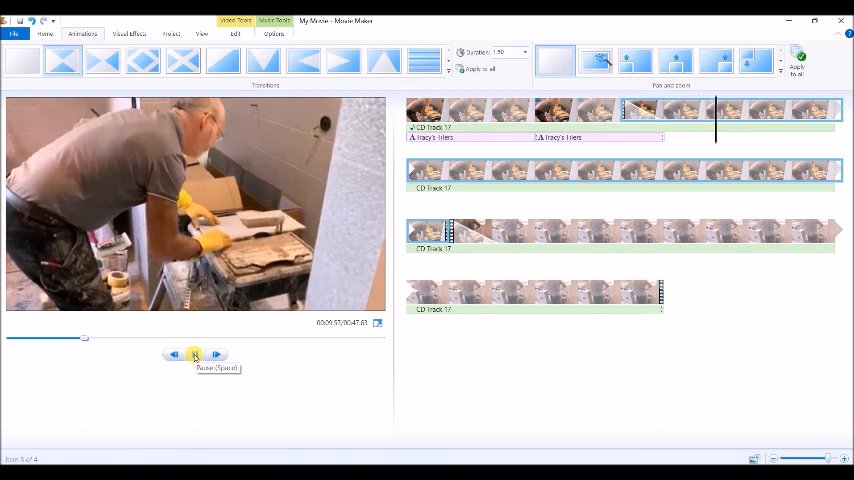
left_click(194, 356)
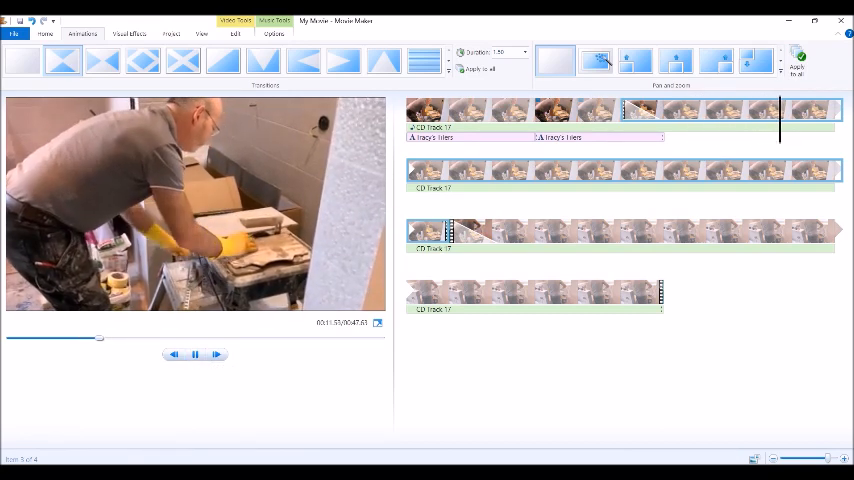
left_click(194, 354)
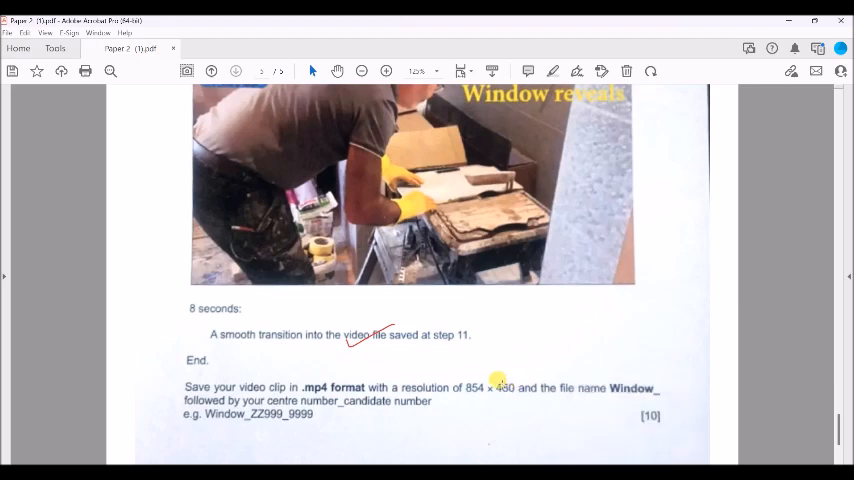
mouse_move(740, 392)
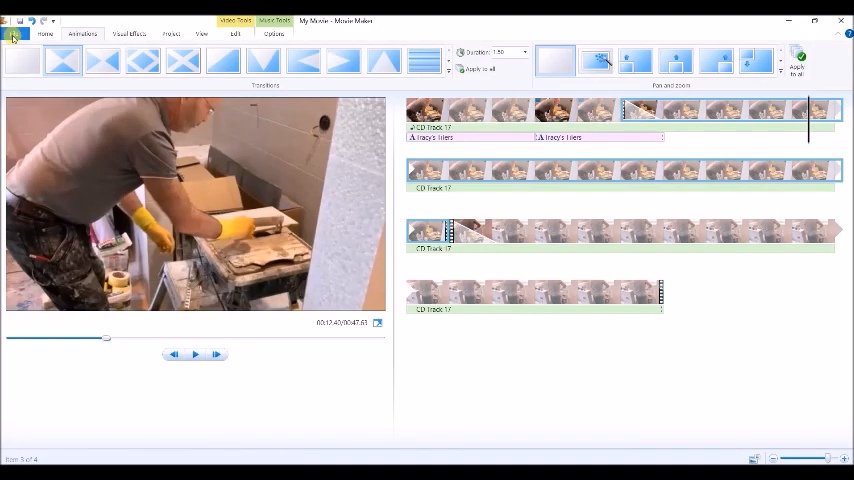
Step: Save the movie for computer as an MPEG-4 named beginning 'Window' in the working folder
left_click(14, 36)
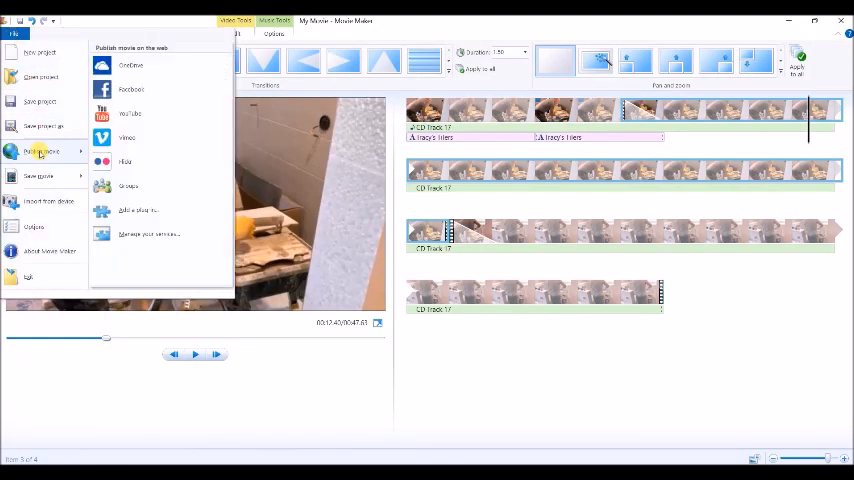
left_click(38, 176)
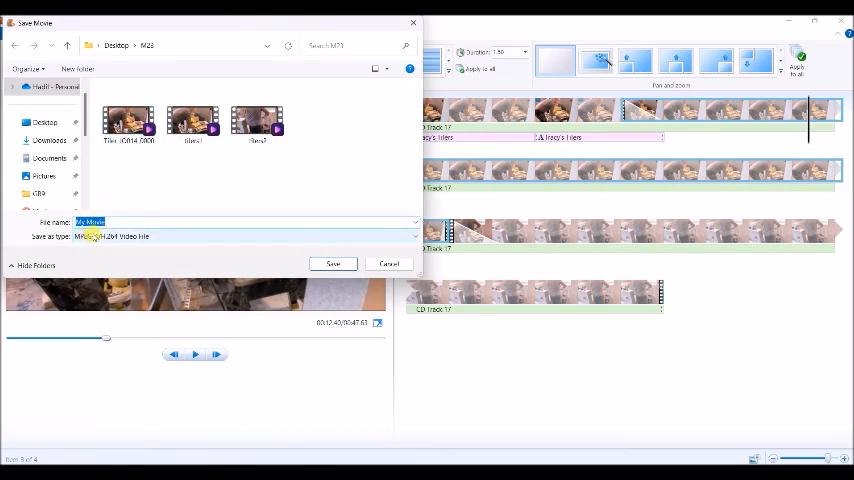
type("W")
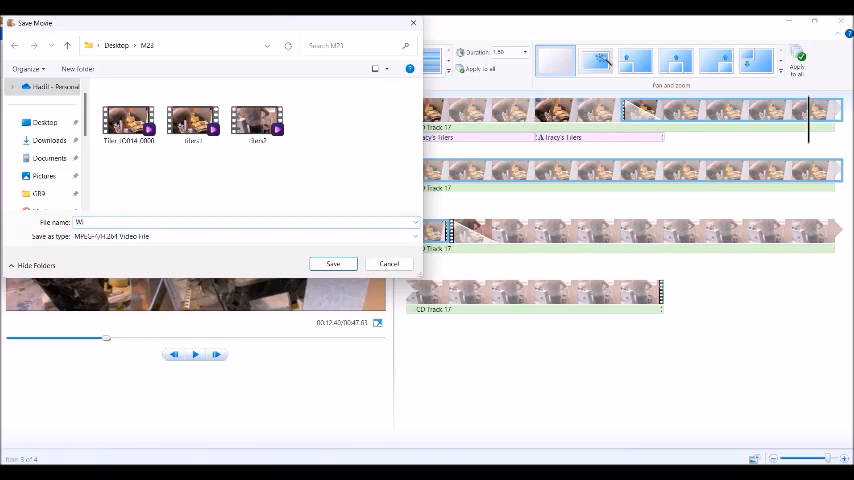
type("indow")
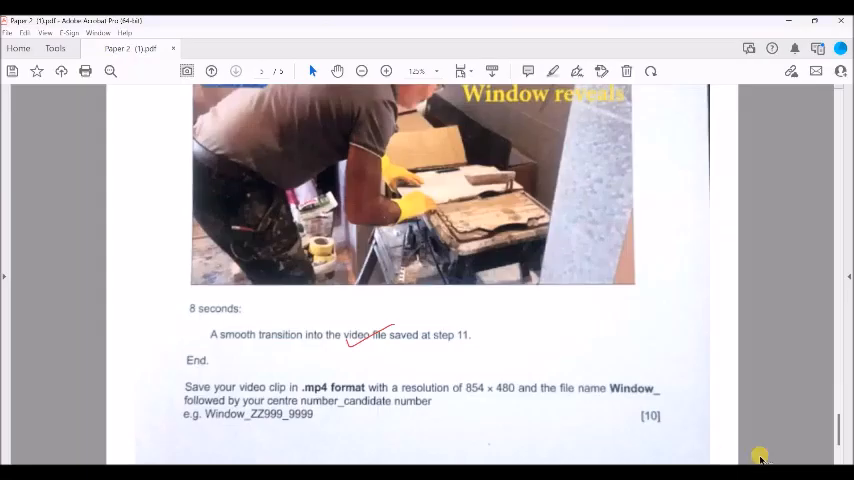
scroll("down", 3)
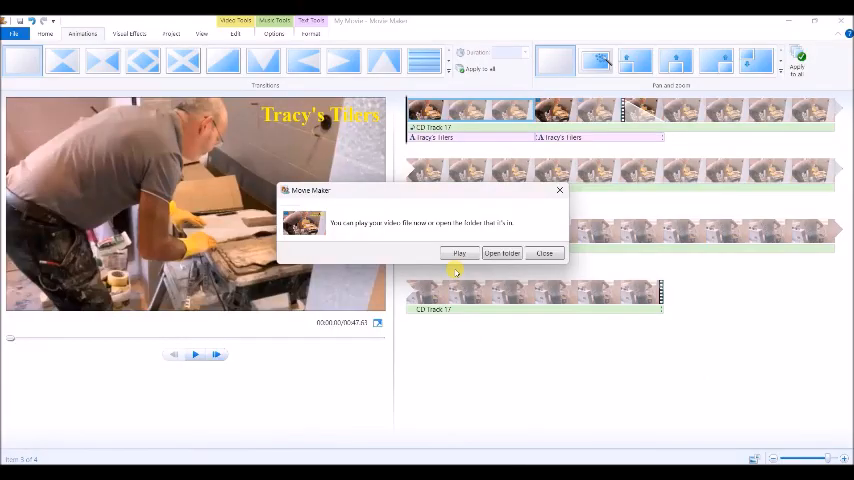
Step: Show the exported Window_ MP4 in the working folder via the completion message's Open folder
left_click(500, 252)
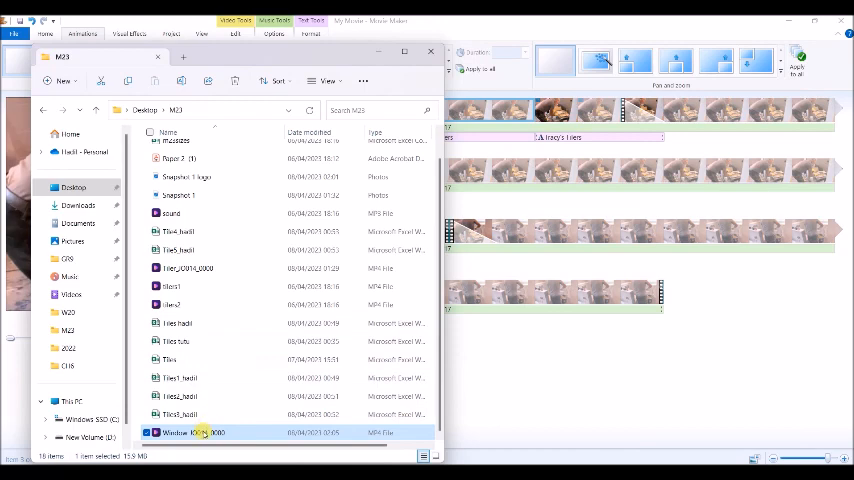
mouse_move(204, 436)
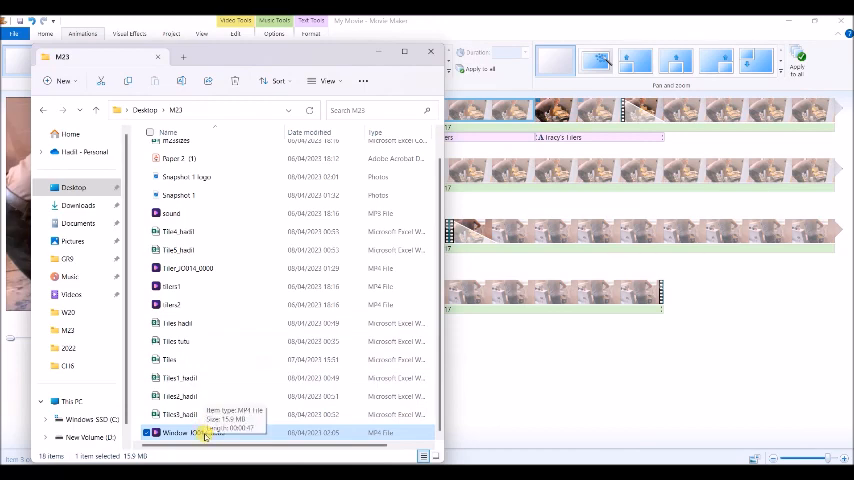